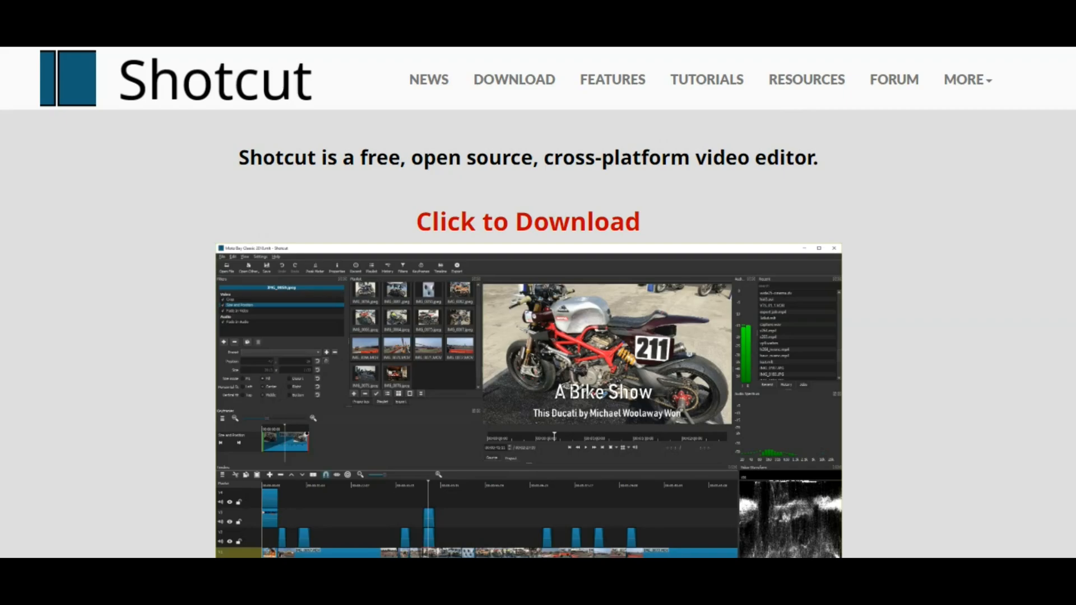
Step: Browse the Shotcut website's Features page, reading down through its listed capabilities
scroll("down", 3)
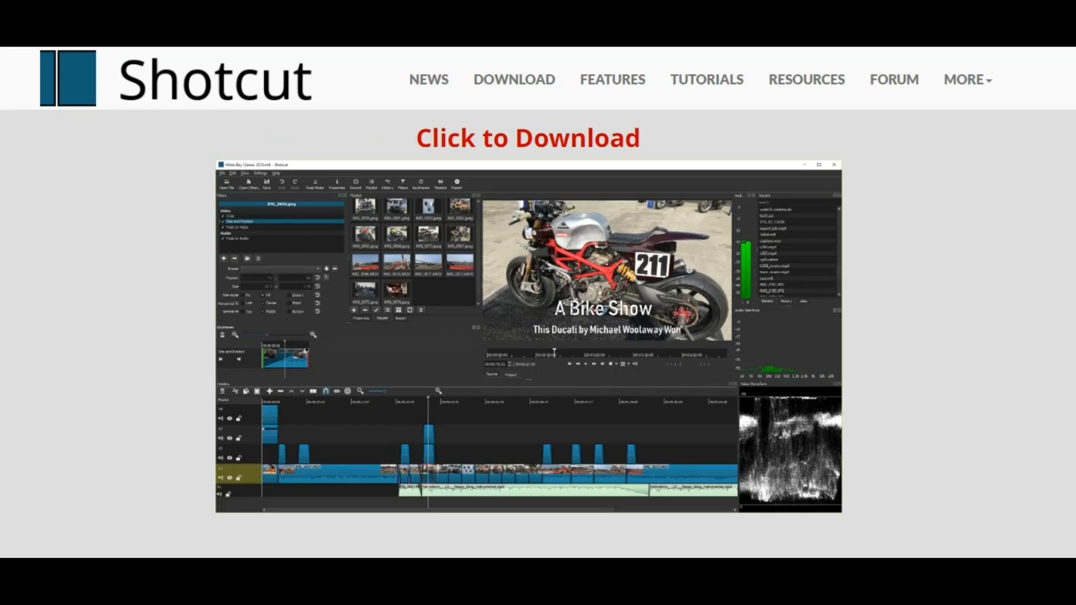
left_click(612, 79)
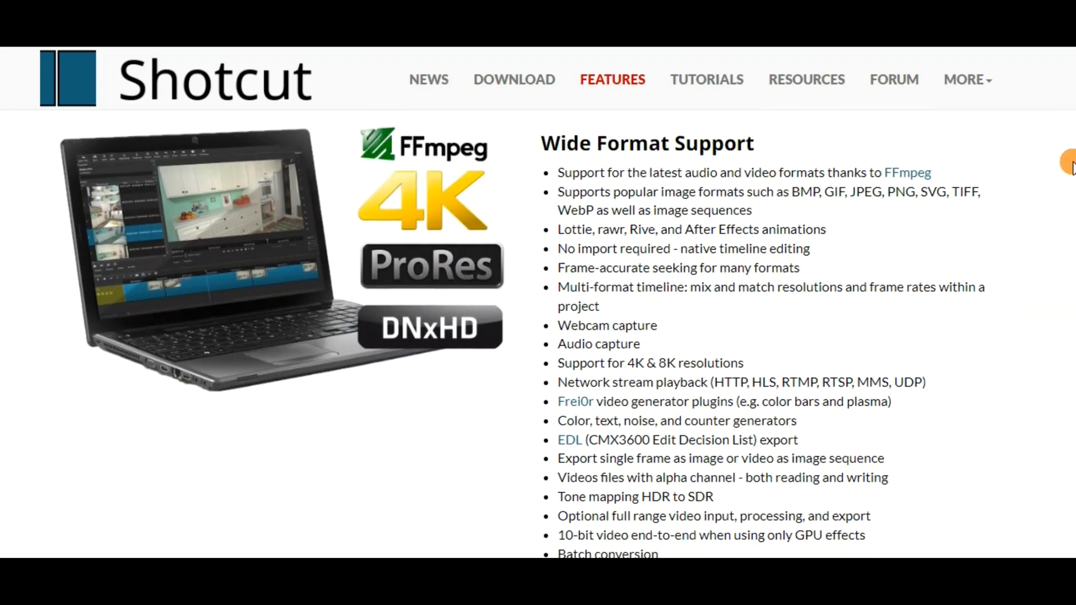
scroll("down", 3)
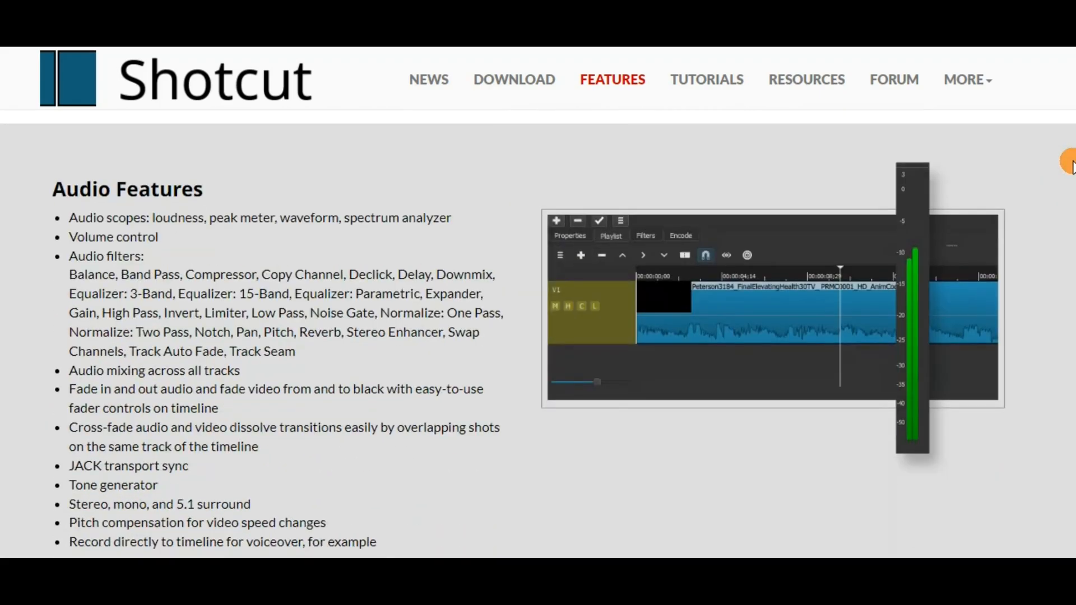
scroll("down", 3)
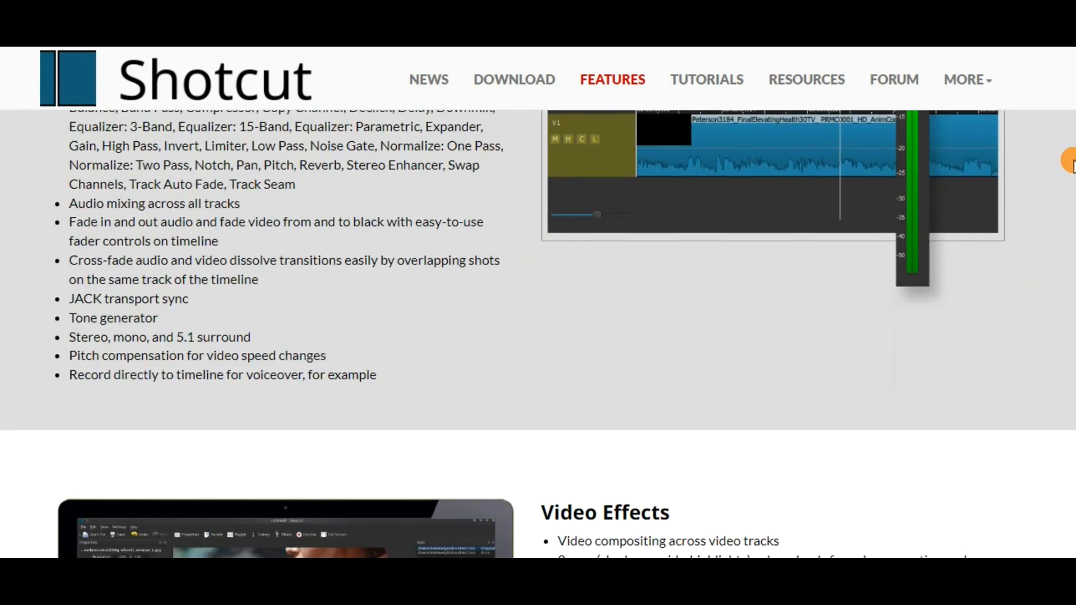
scroll("down", 3)
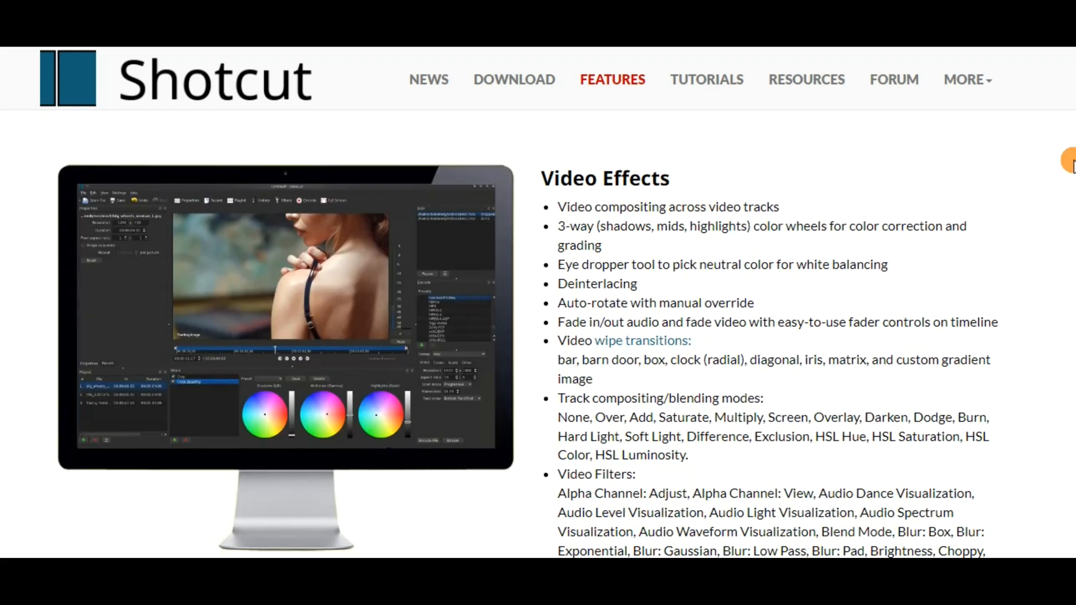
scroll("down", 3)
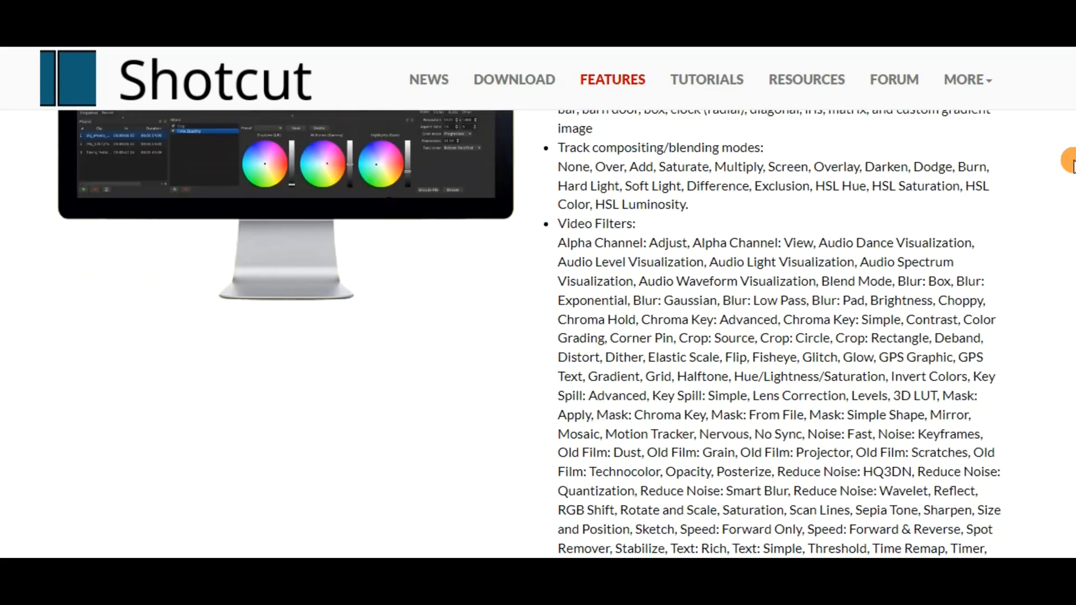
scroll("down", 3)
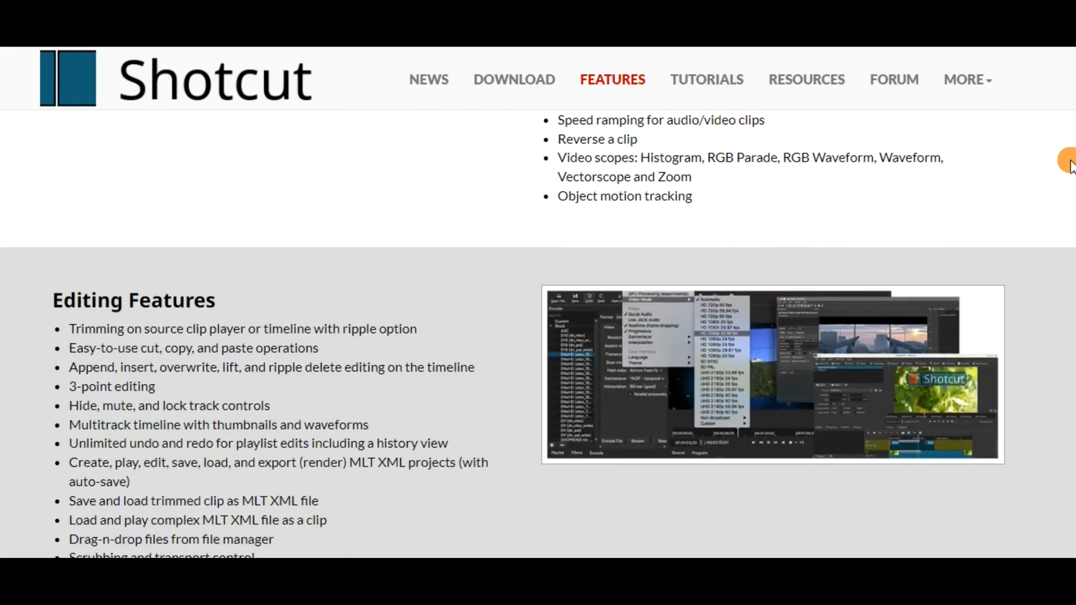
scroll("down", 3)
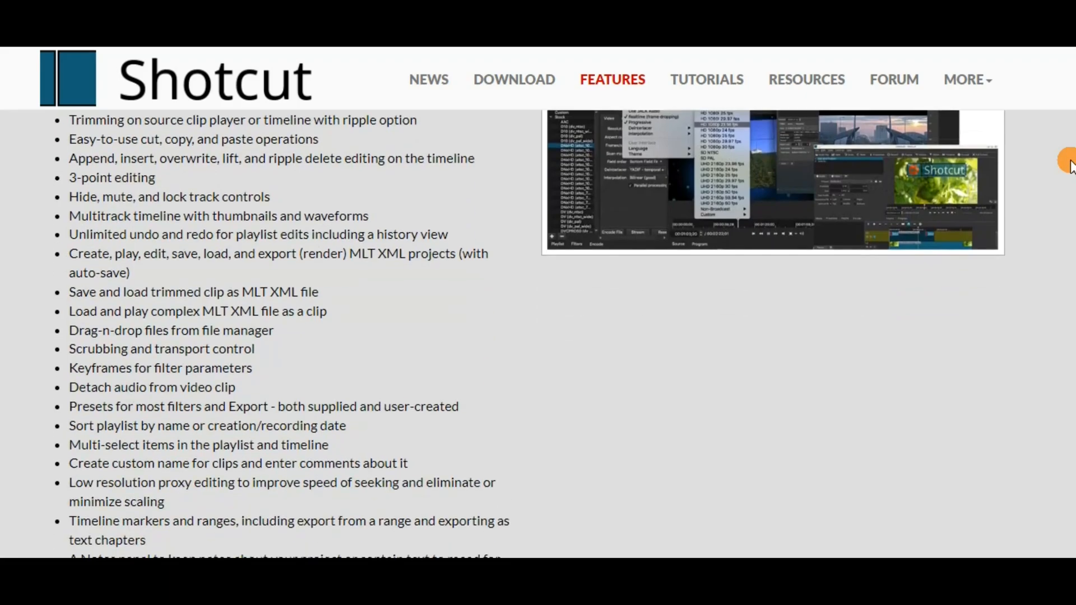
scroll("down", 3)
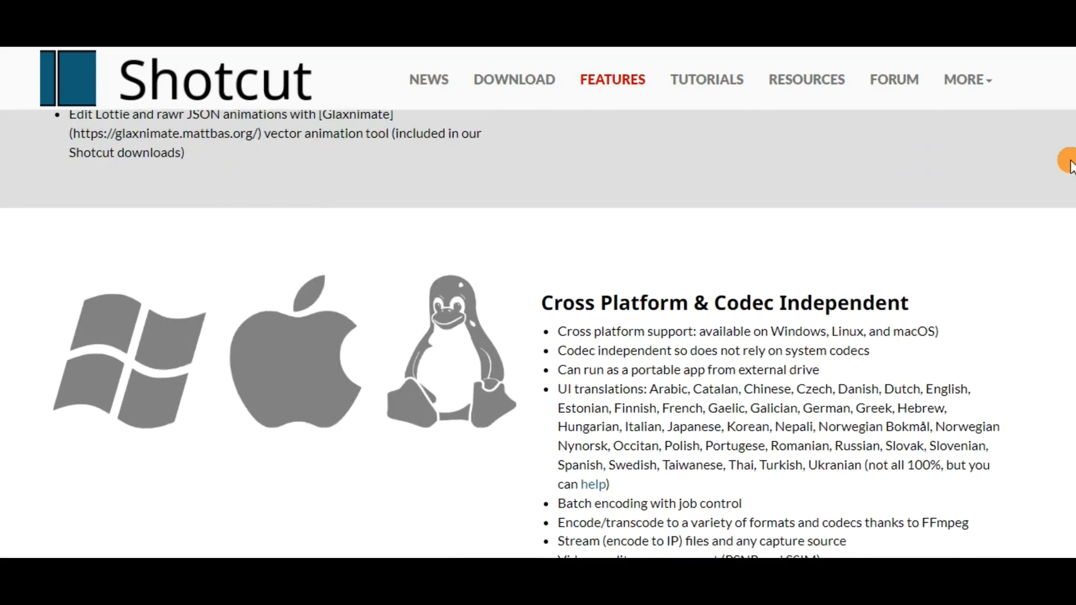
scroll("down", 3)
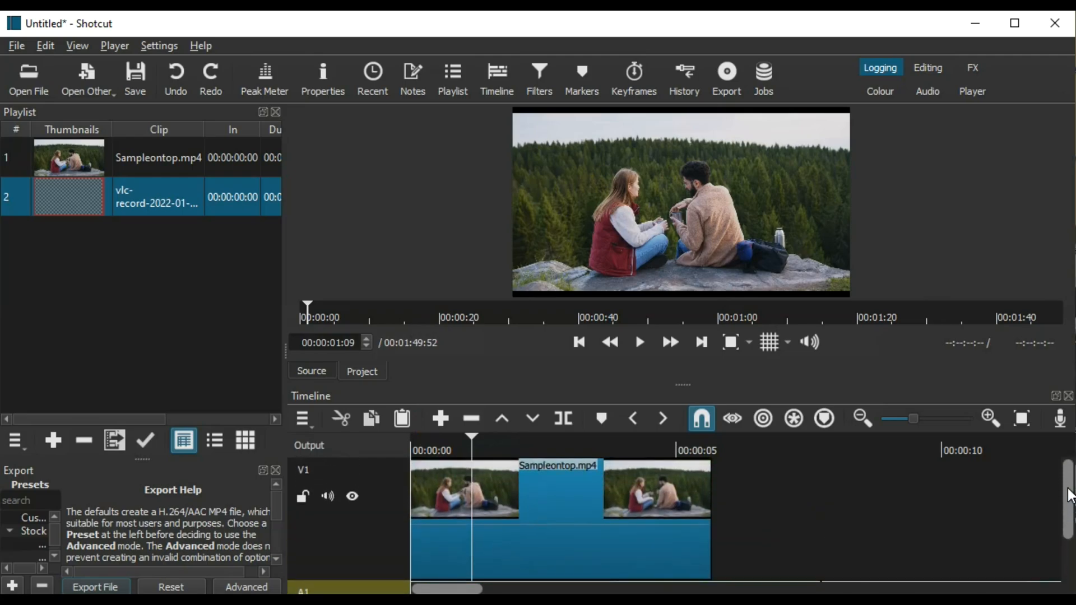
mouse_move(590, 478)
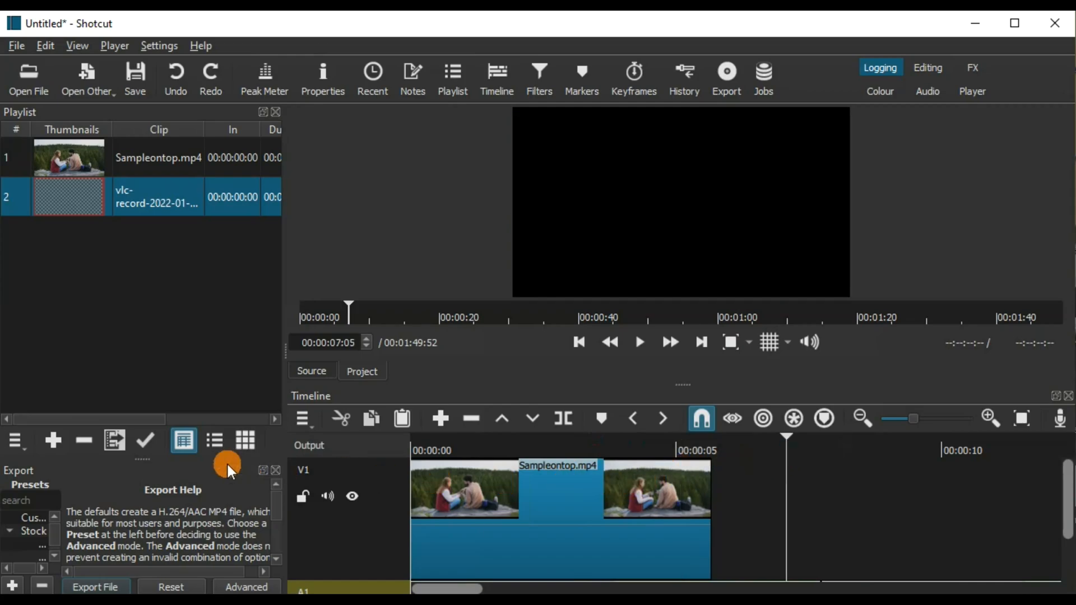
mouse_move(66, 103)
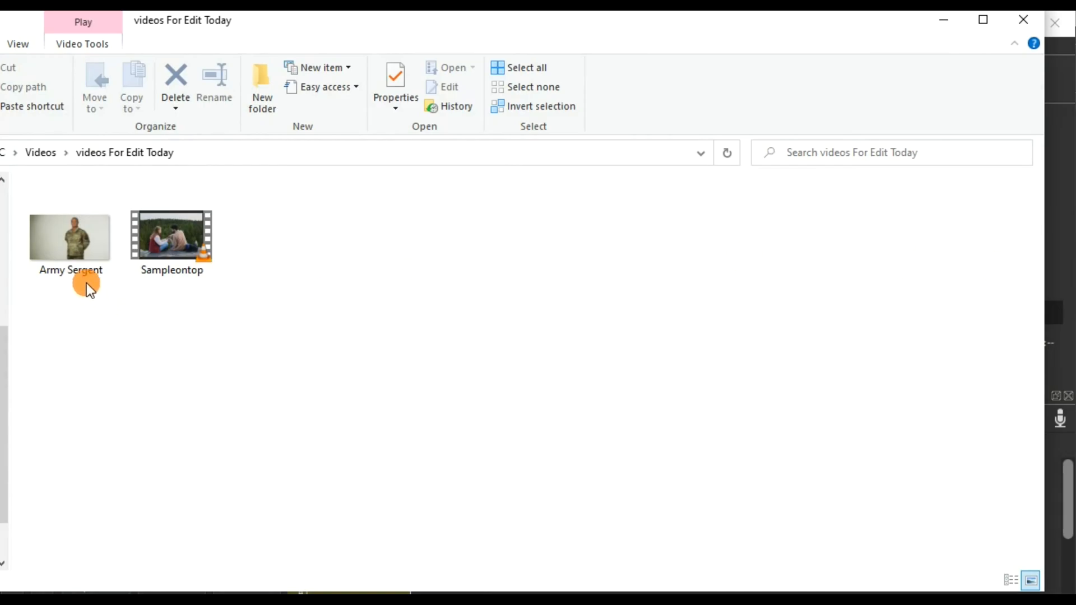
Step: Import Army Sergent.jpg from the videos folder as the third item in the playlist
left_click(70, 237)
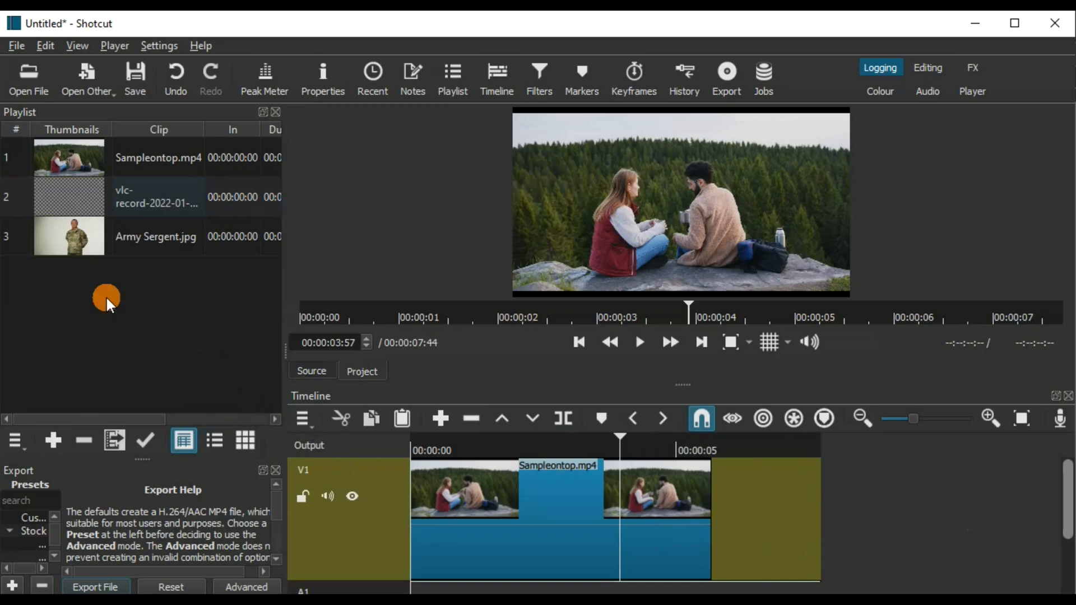
Step: Put the Army Sergent.jpg playlist clip on track V1 after Sampleontop.mp4 and move to its filters
left_click(156, 237)
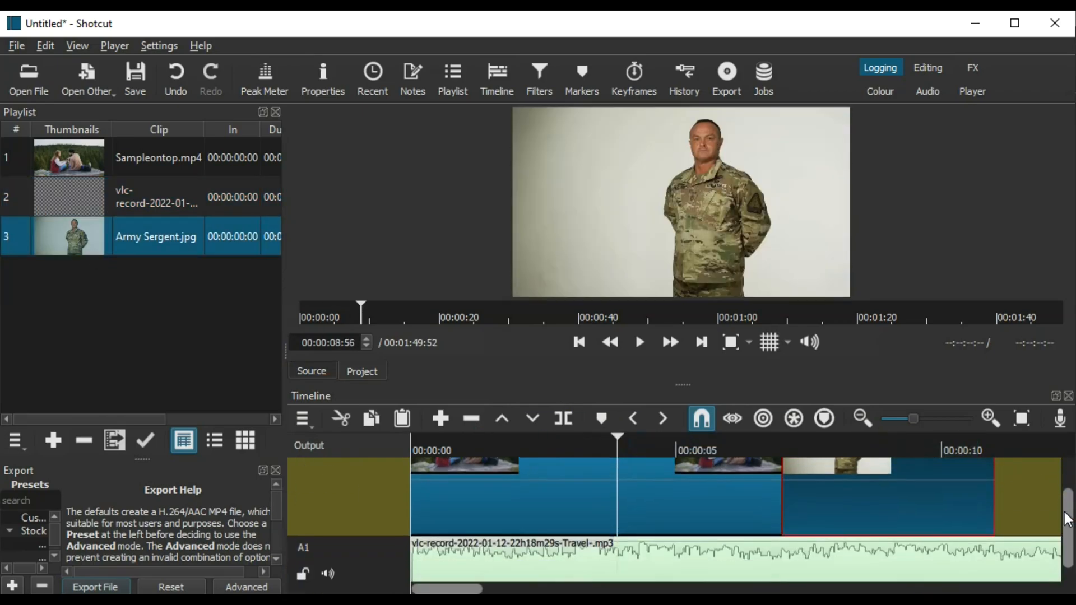
left_click(539, 72)
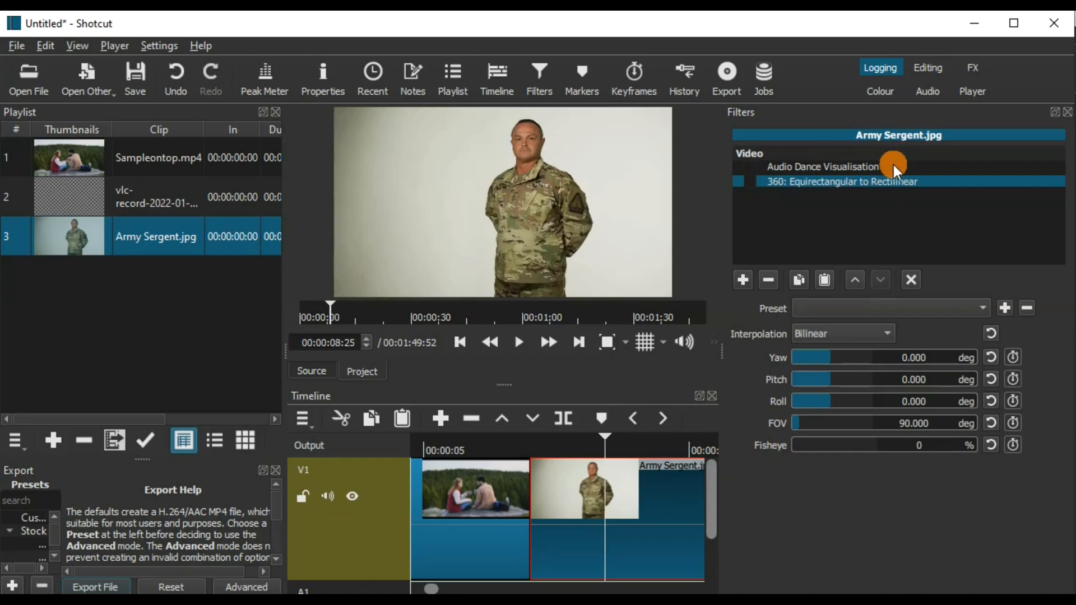
Step: Show and look through the video filters available for the Army Sergent photo clip
left_click(742, 280)
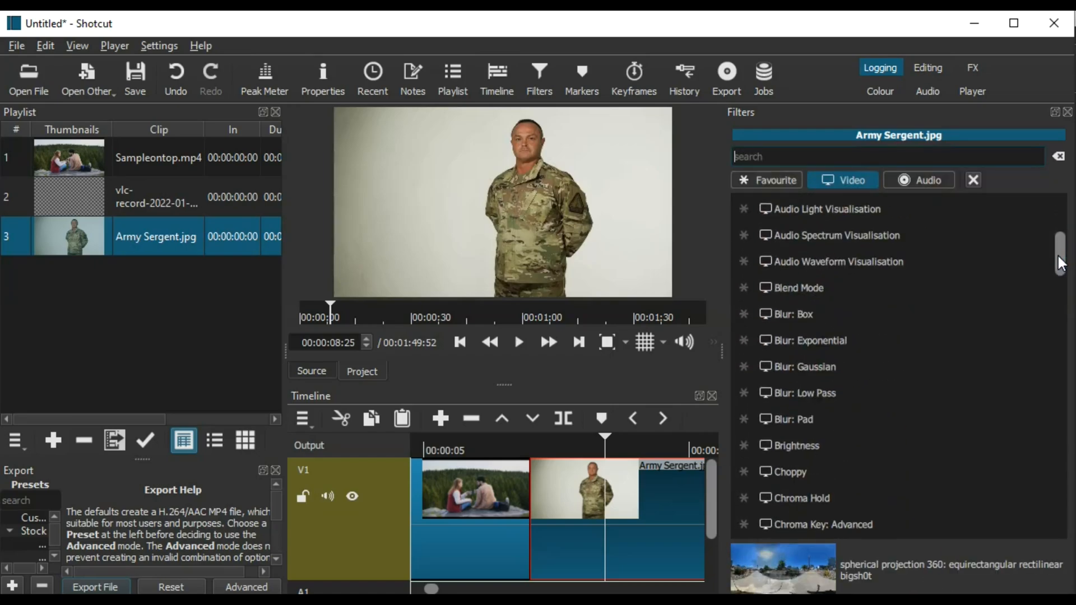
scroll("down", 3)
type("Video")
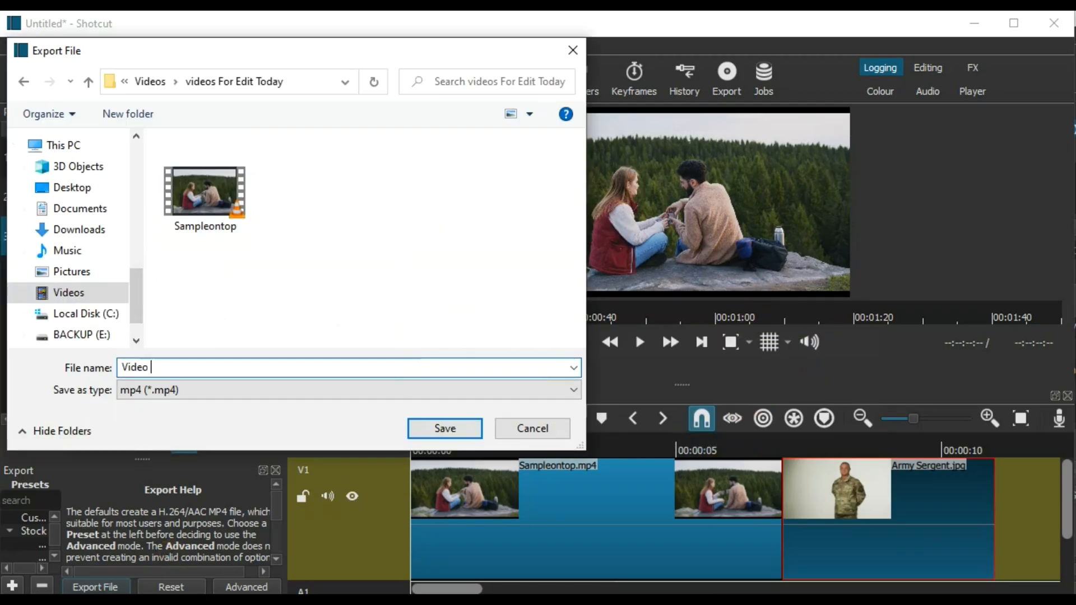
Step: Save the export as Video To Upload.mp4, confirm it finished in Jobs, and view the Help menu
left_click(532, 428)
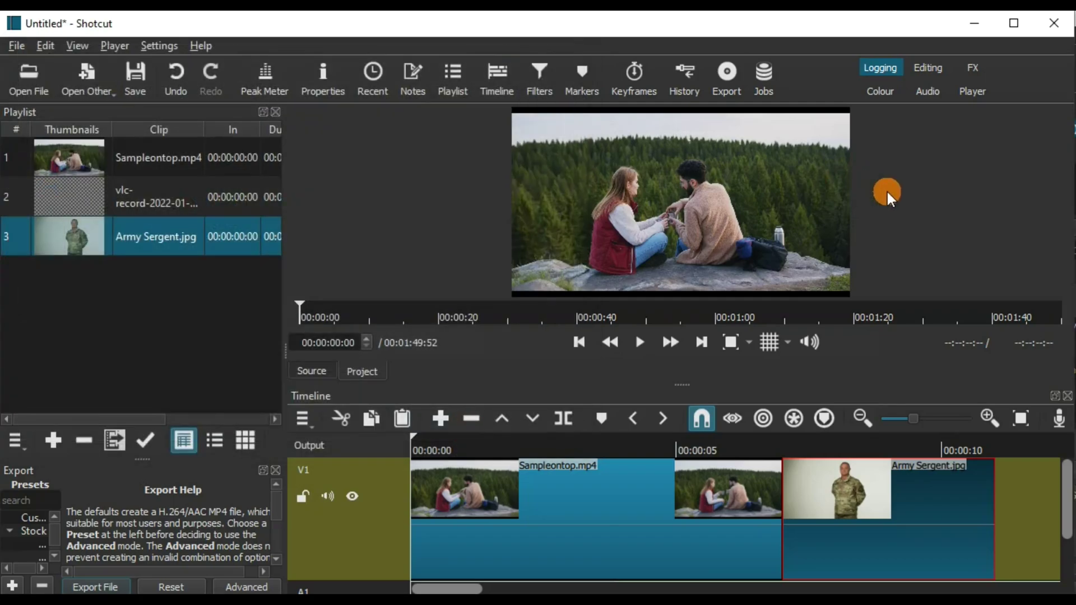
left_click(727, 72)
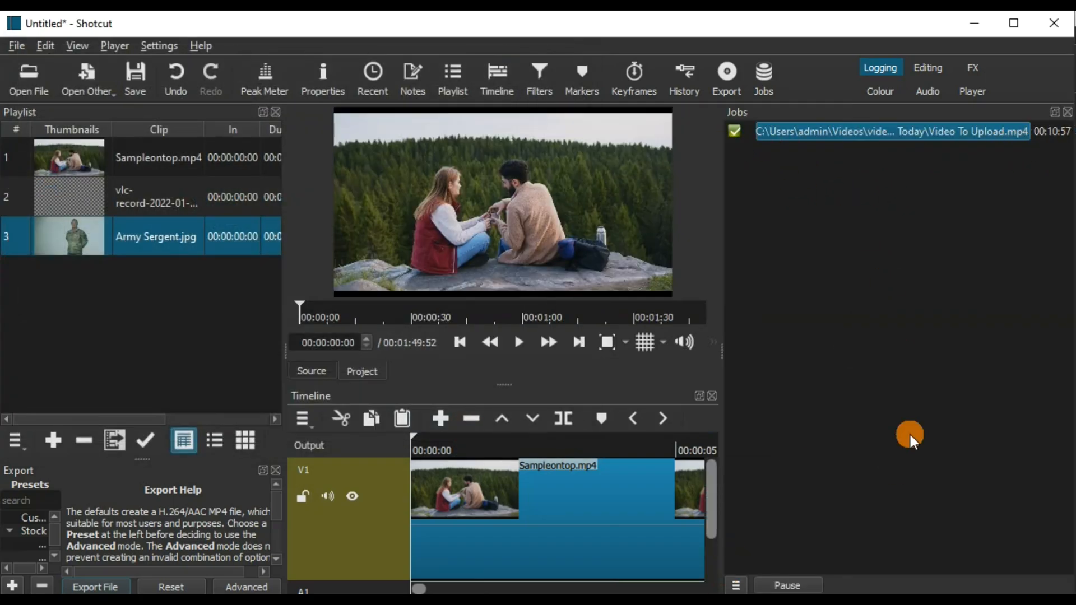
mouse_move(428, 204)
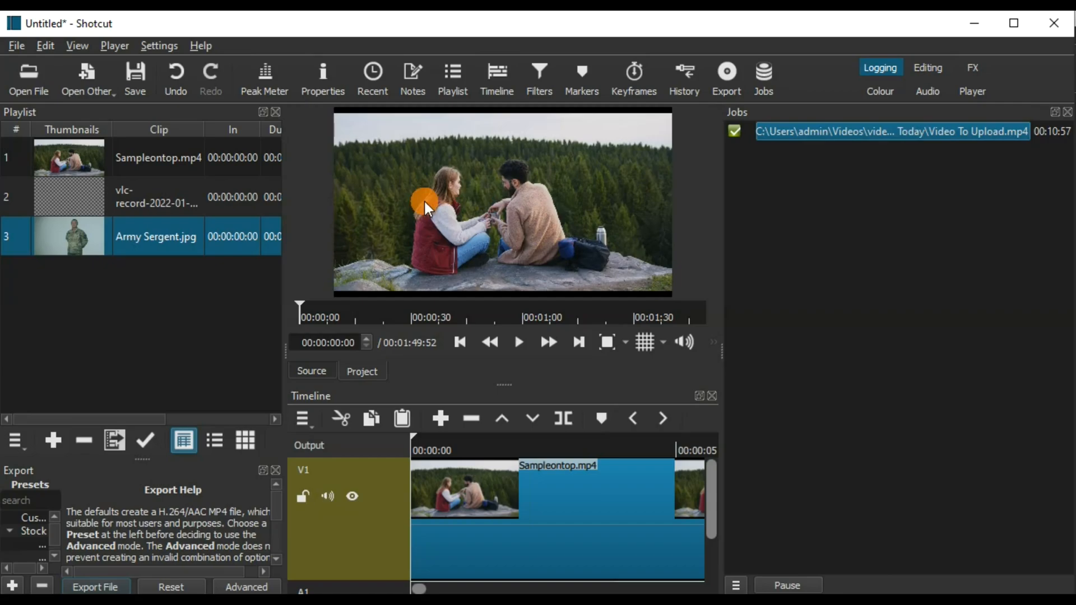
left_click(196, 44)
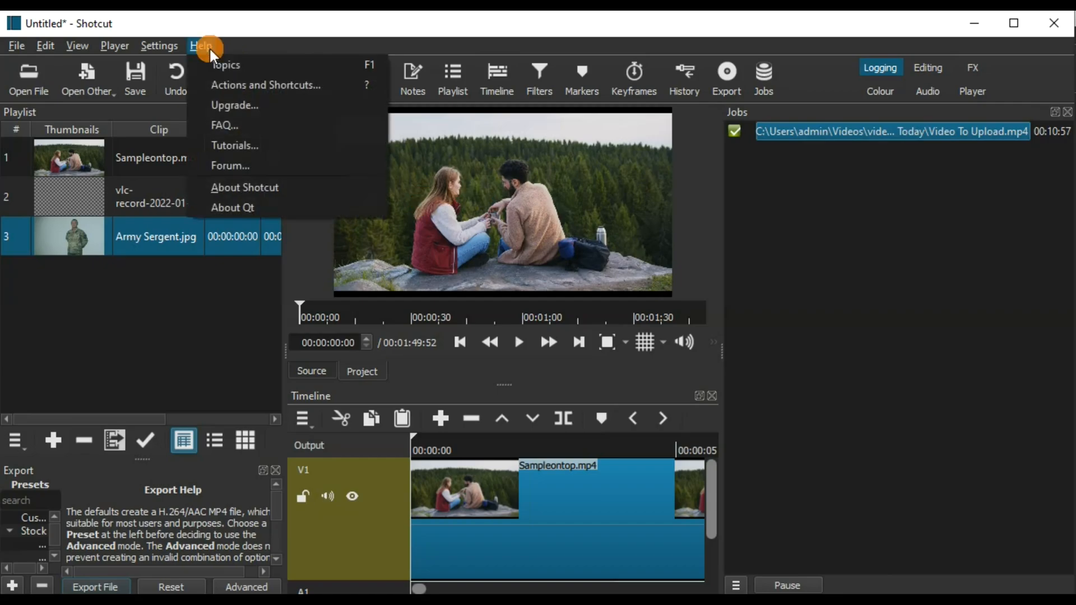
left_click(234, 145)
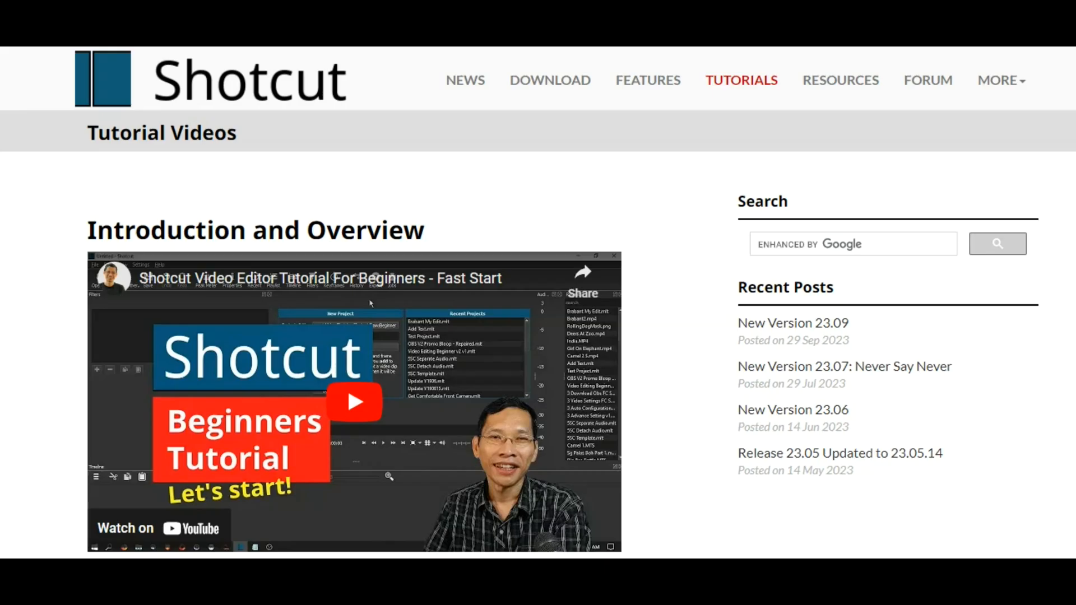
scroll("down", 3)
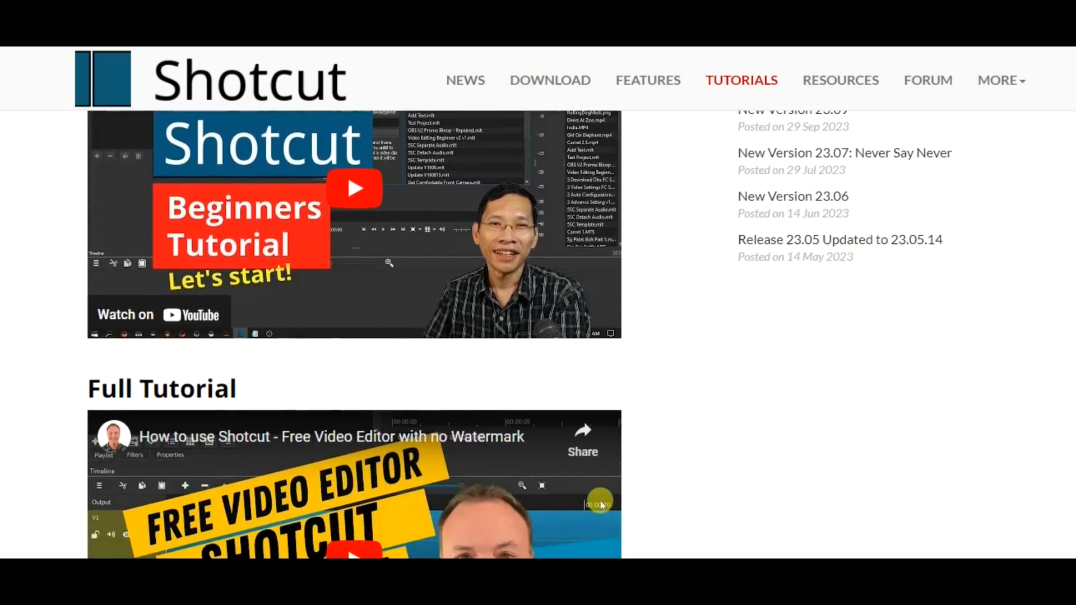
scroll("down", 3)
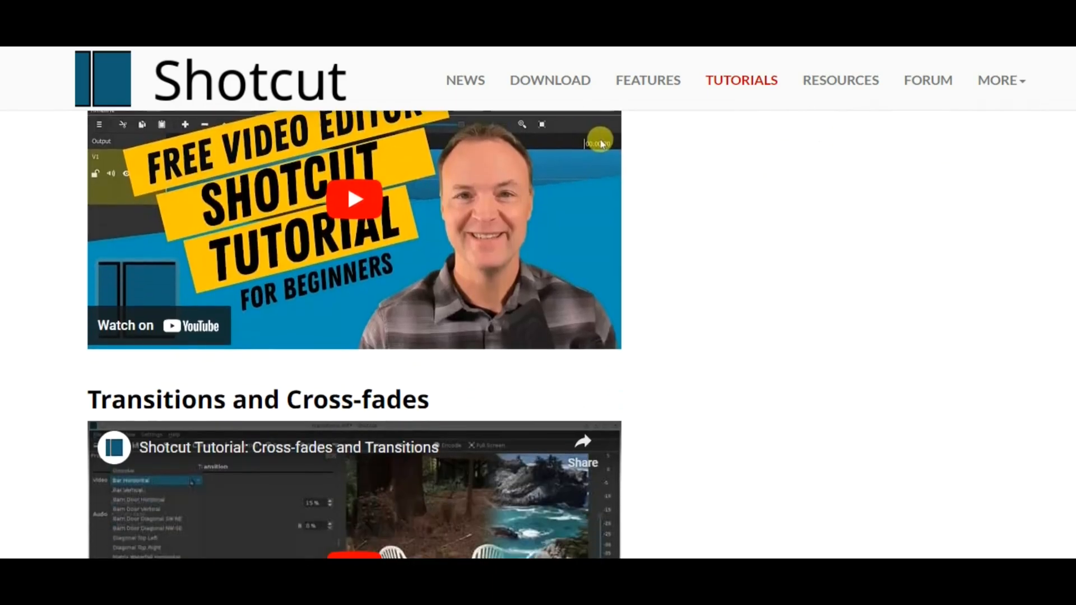
scroll("down", 3)
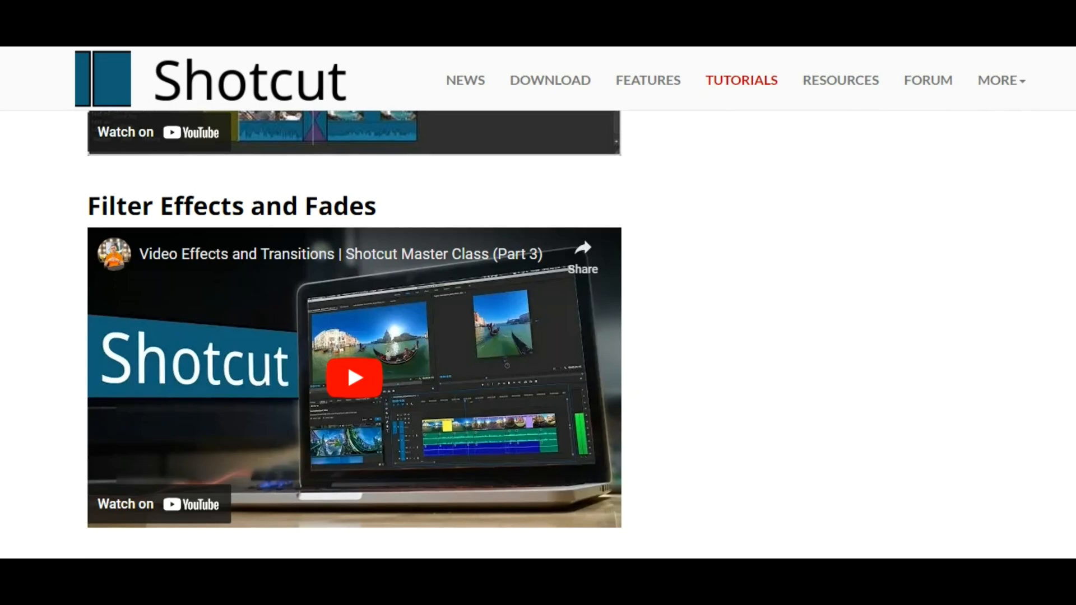
scroll("down", 3)
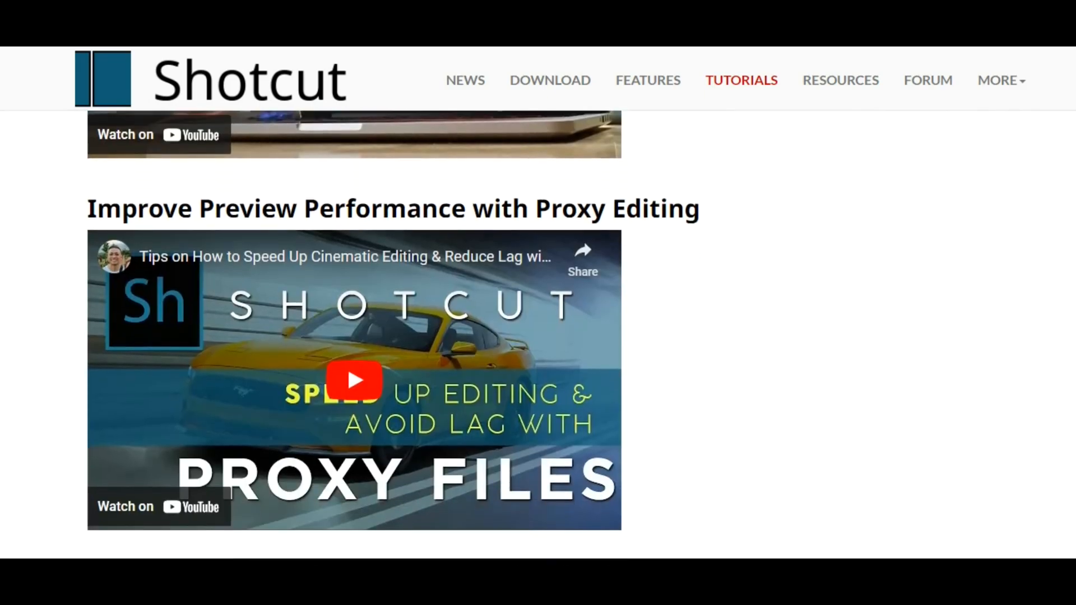
scroll("down", 3)
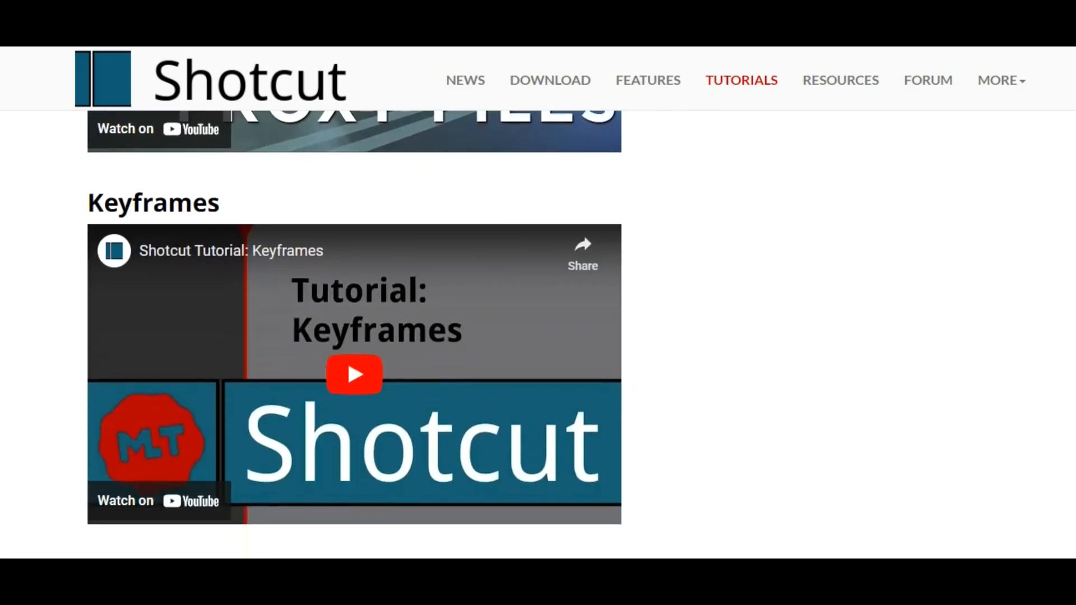
scroll("down", 3)
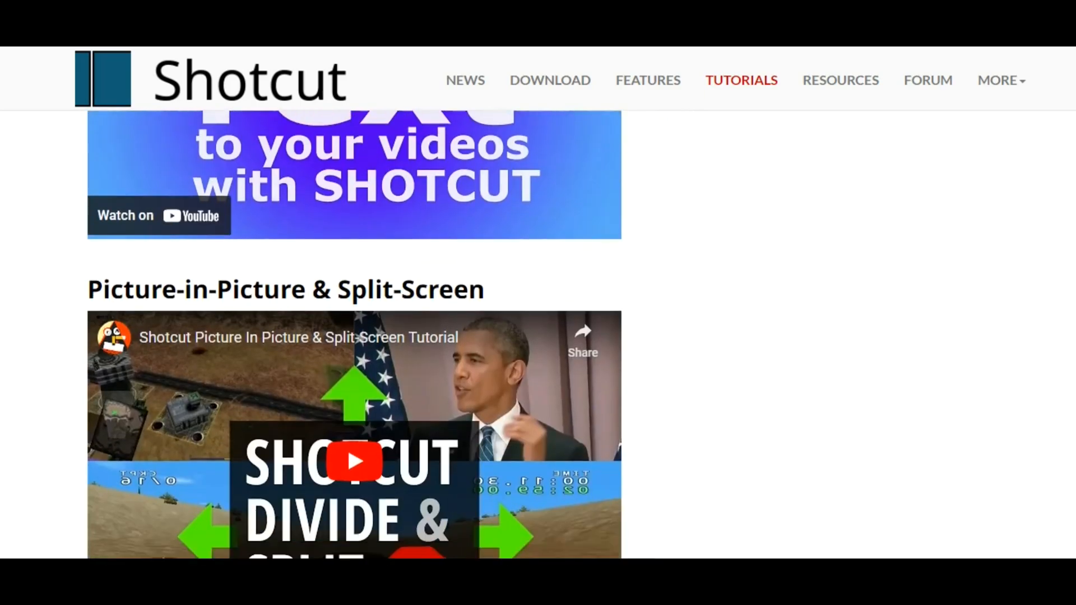
scroll("down", 3)
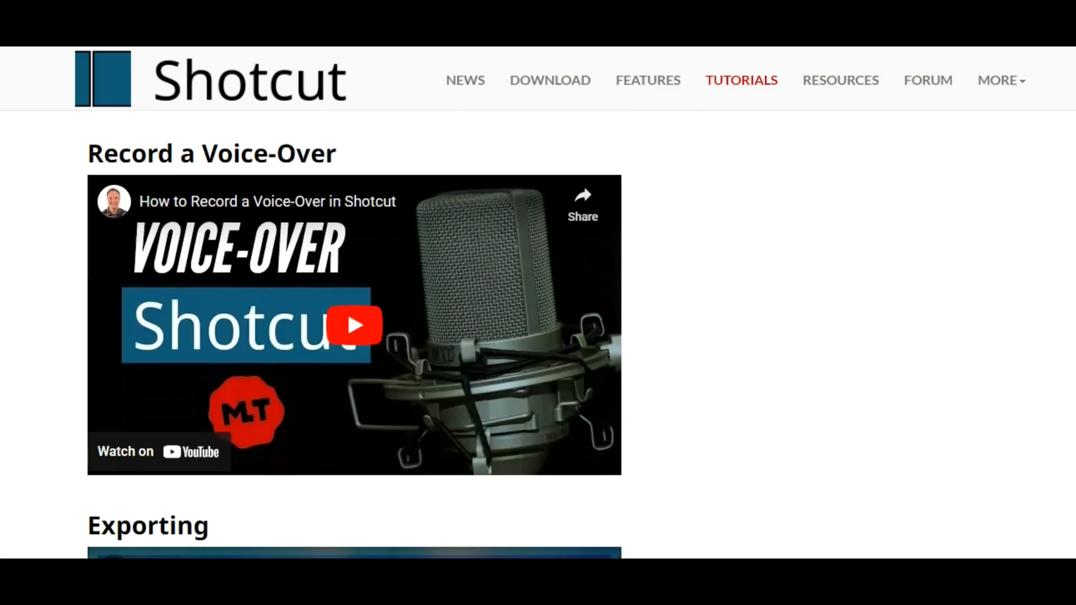
scroll("down", 3)
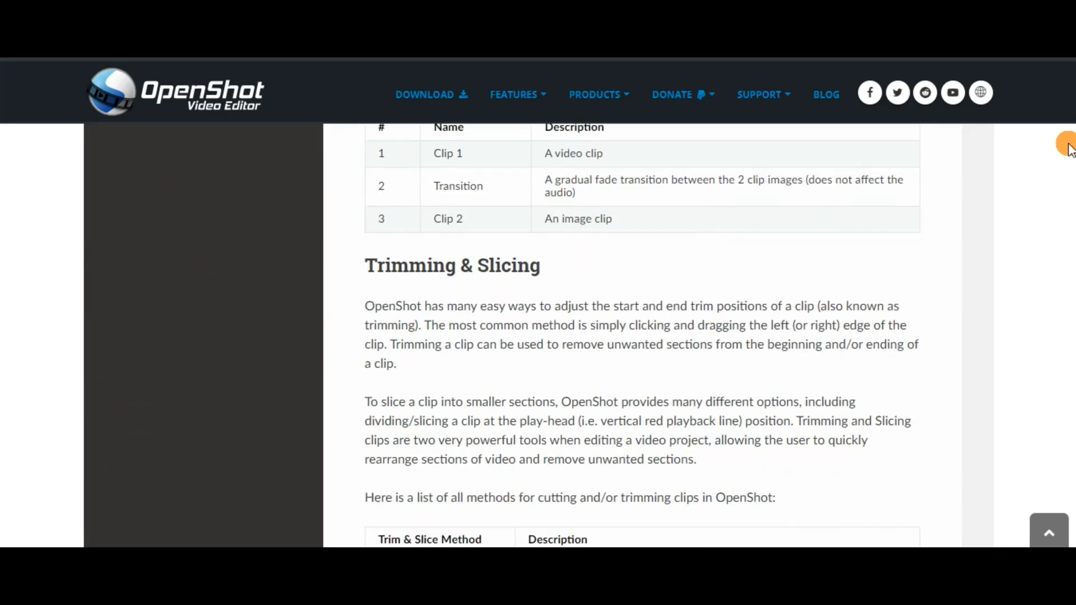
Step: Scroll the OpenShot user guide down to the Animation page heading
scroll("down", 3)
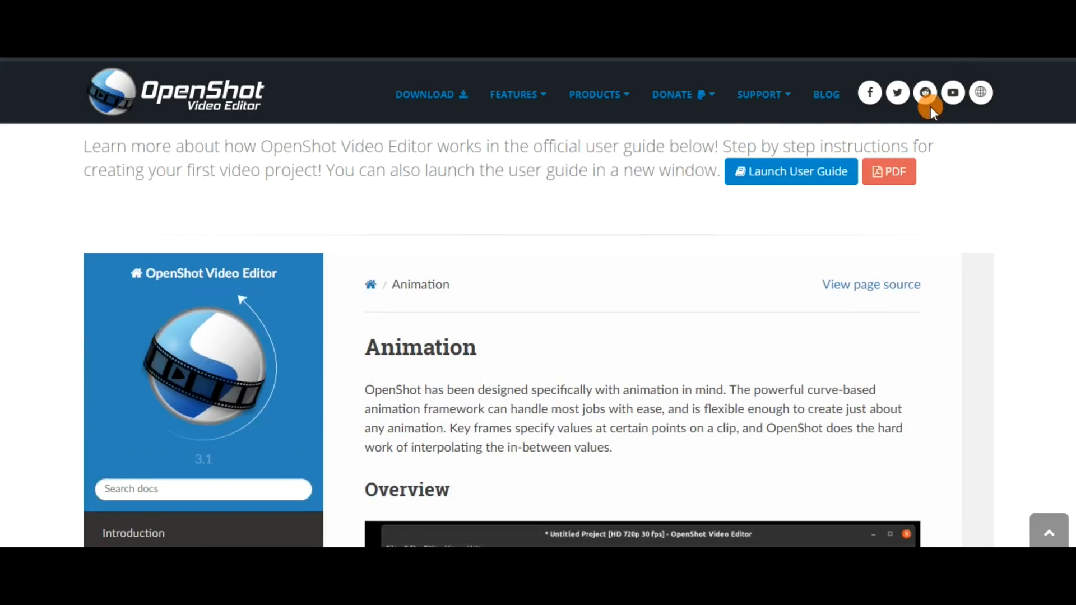
scroll("down", 3)
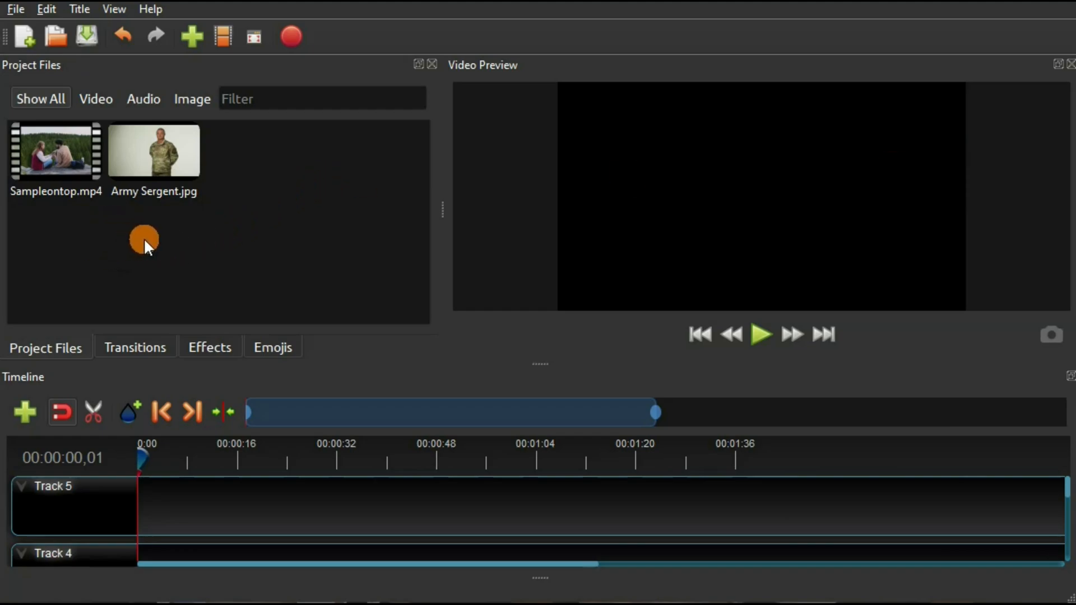
left_click(135, 348)
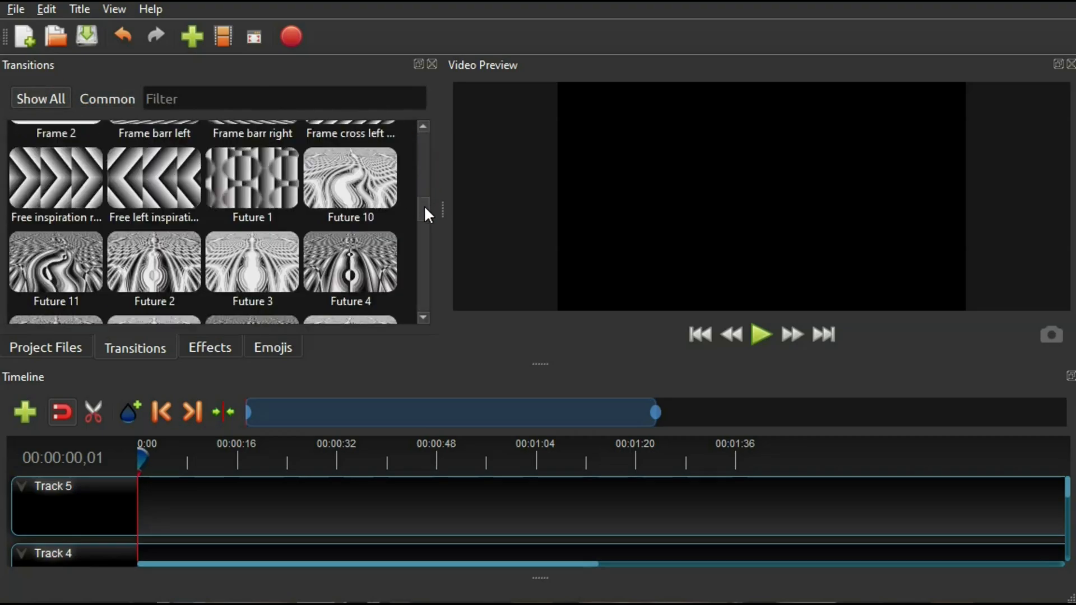
left_click(210, 347)
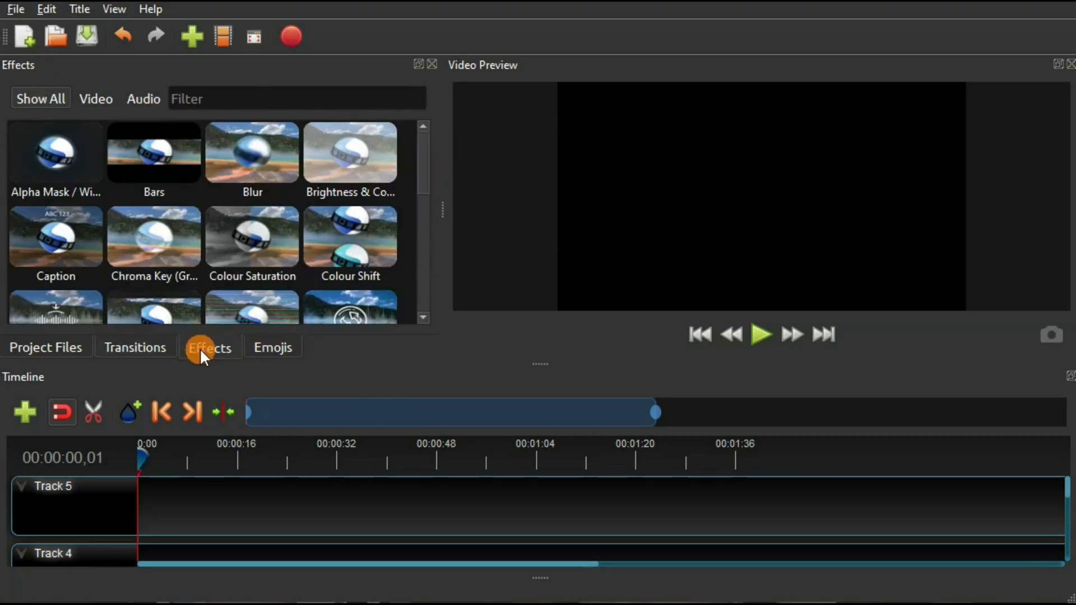
scroll("down", 3)
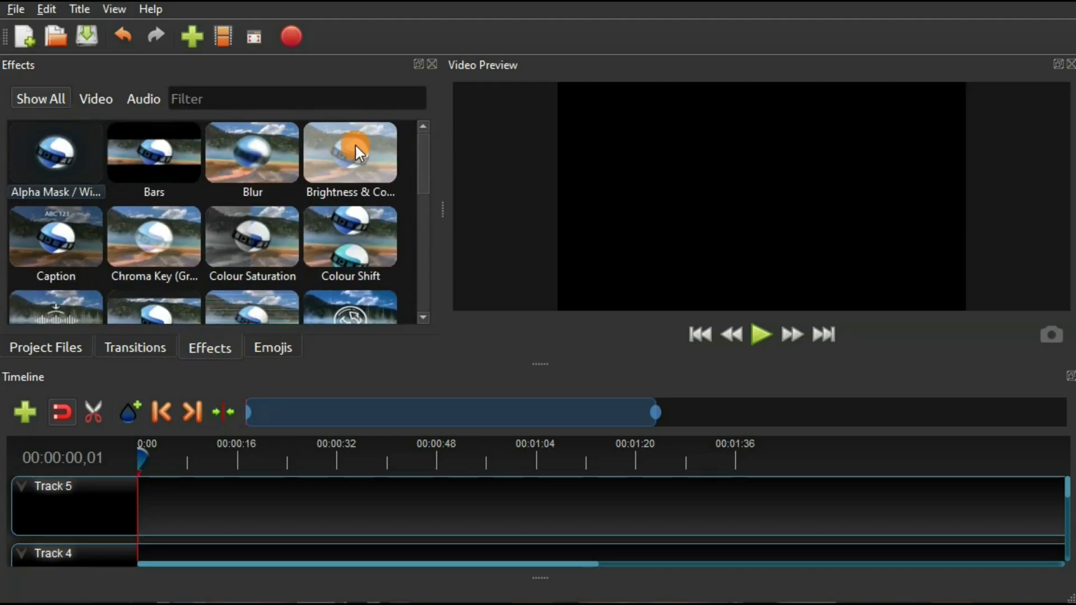
left_click(144, 99)
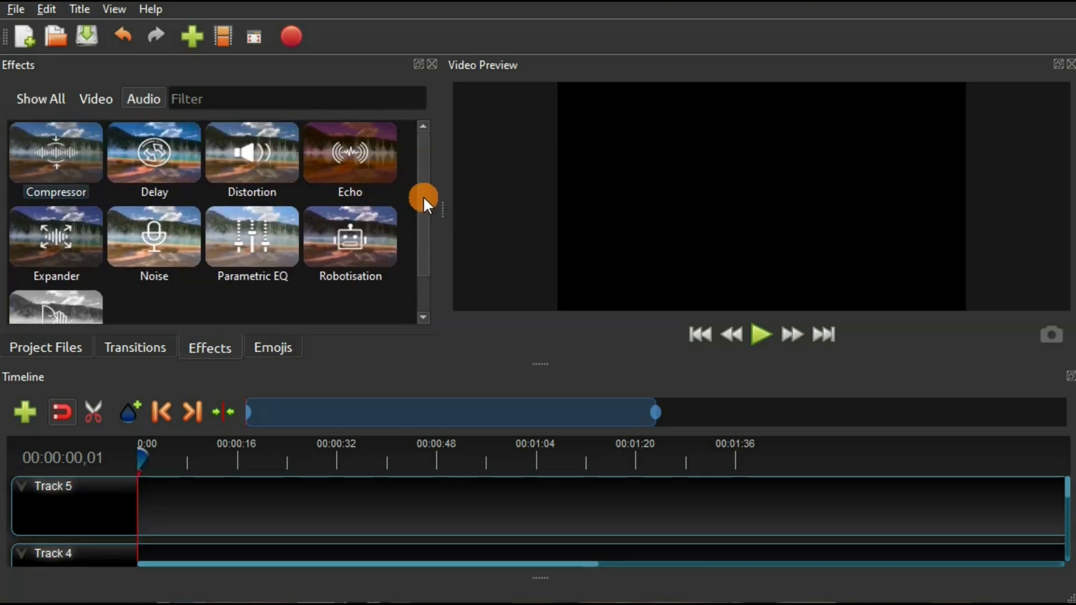
left_click(272, 347)
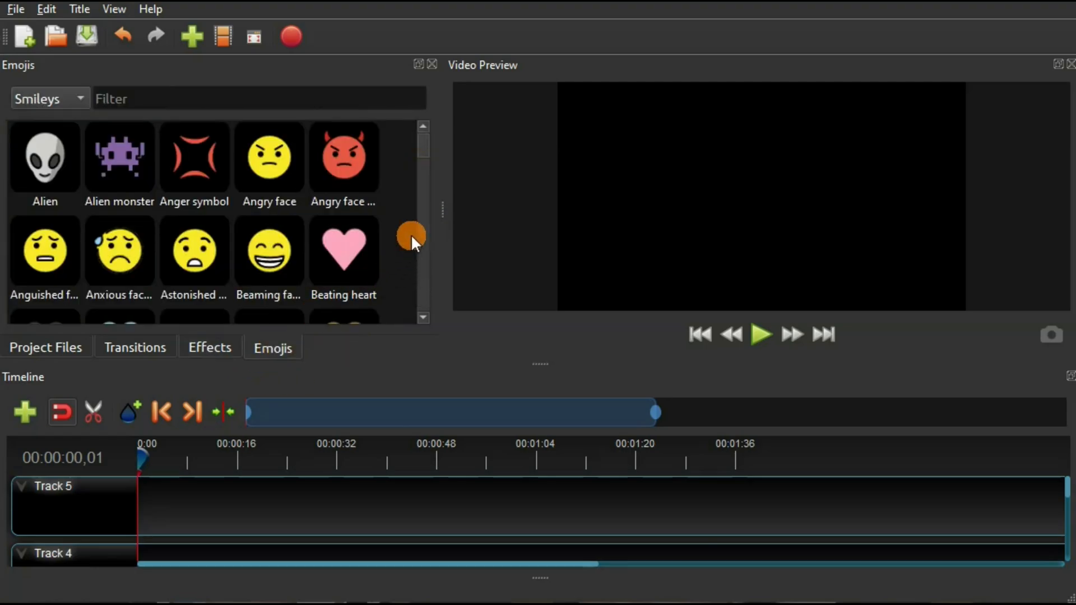
scroll("down", 3)
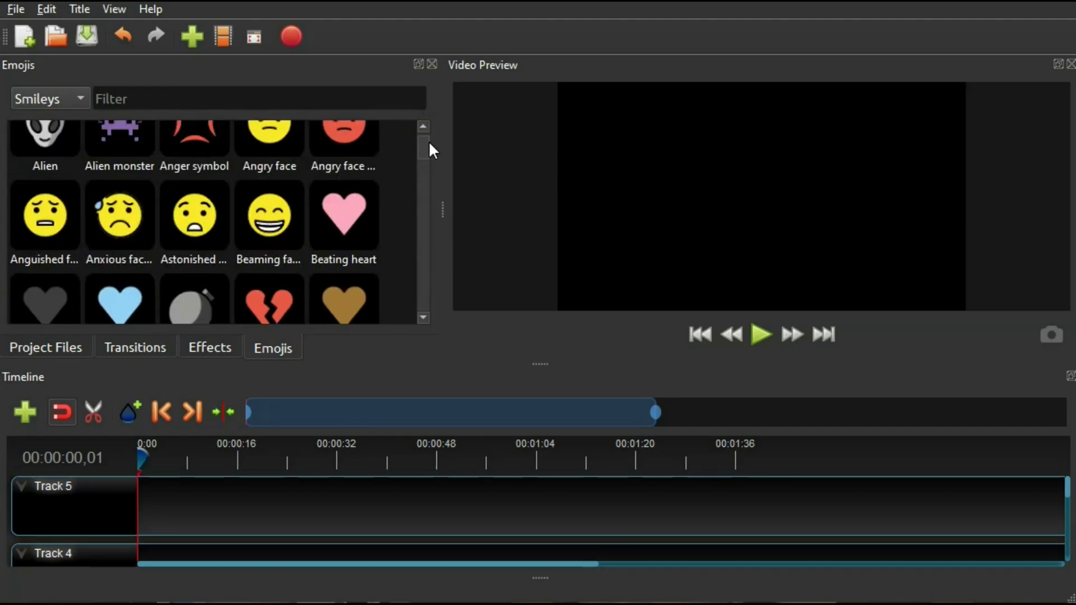
left_click(46, 348)
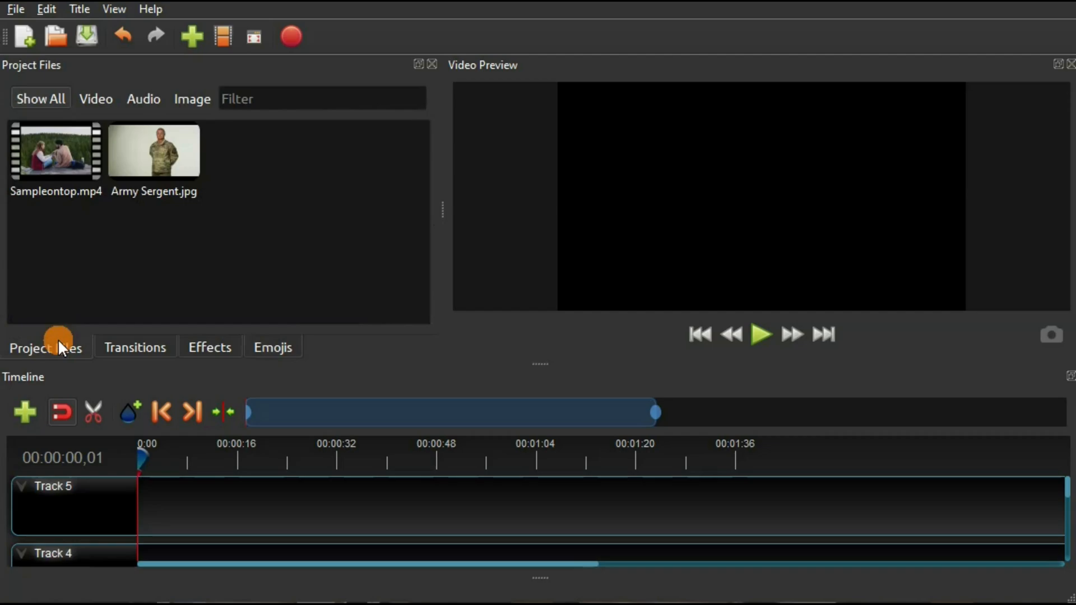
Step: Put Sampleontop.mp4 on Track 5 and export it as a High quality 720p 30 fps MP4
left_click_drag(56, 149, 217, 507)
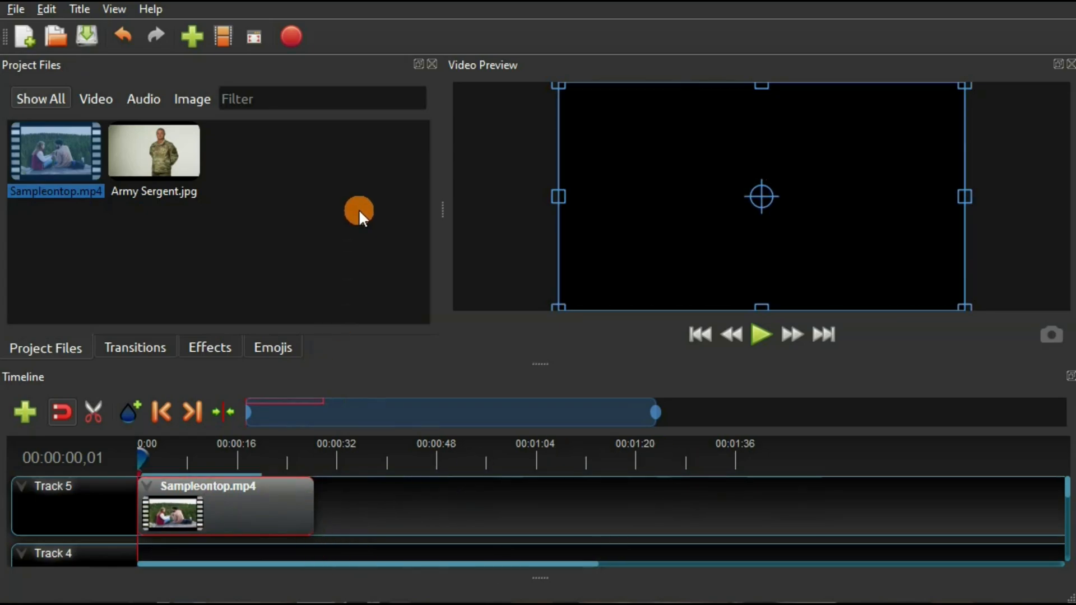
left_click(289, 36)
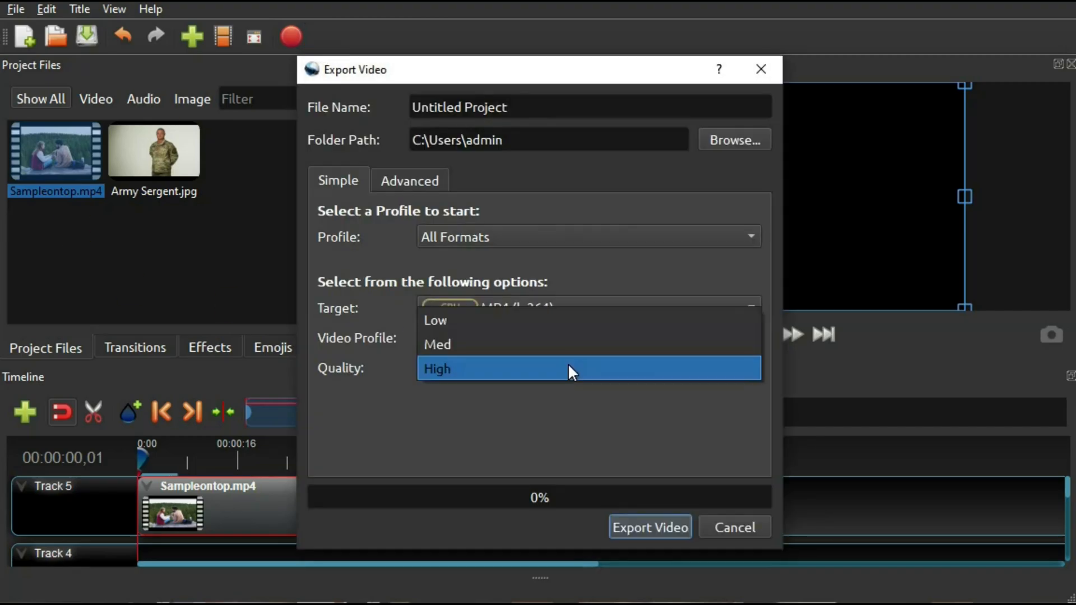
left_click(437, 369)
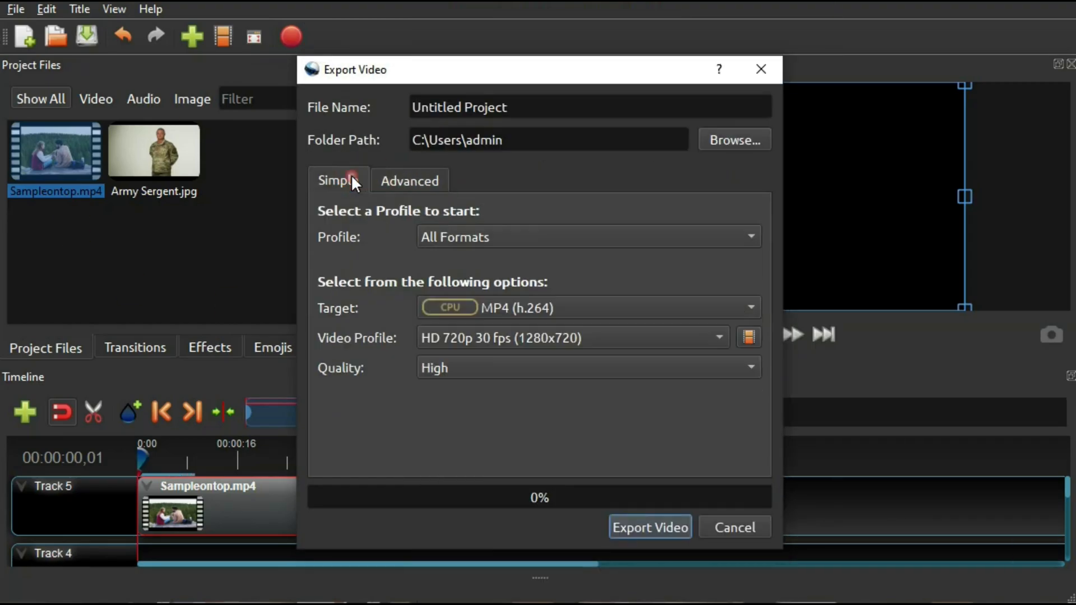
left_click(650, 527)
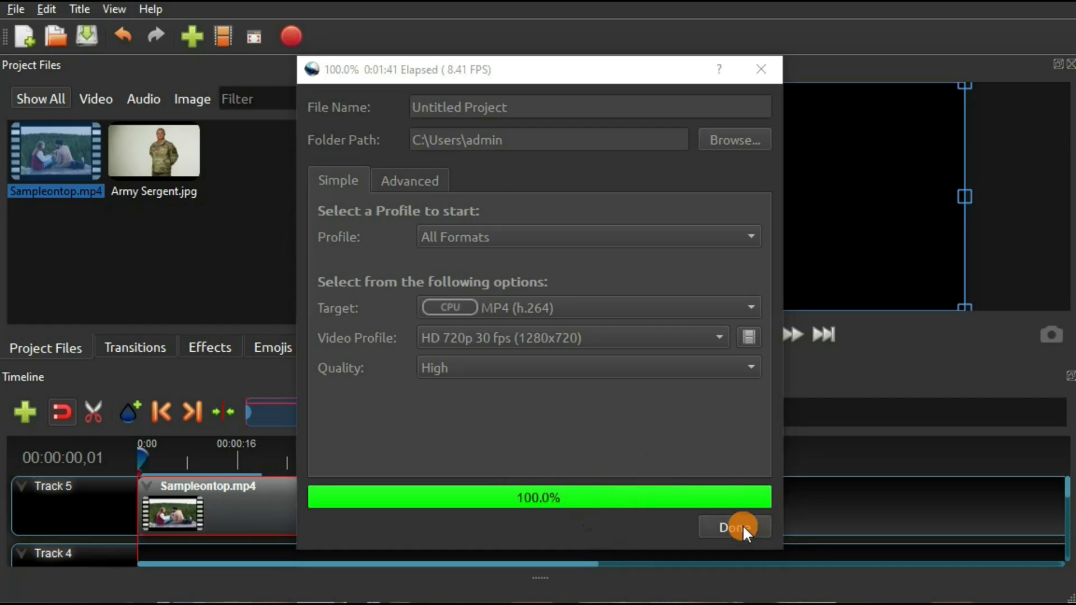
left_click(734, 527)
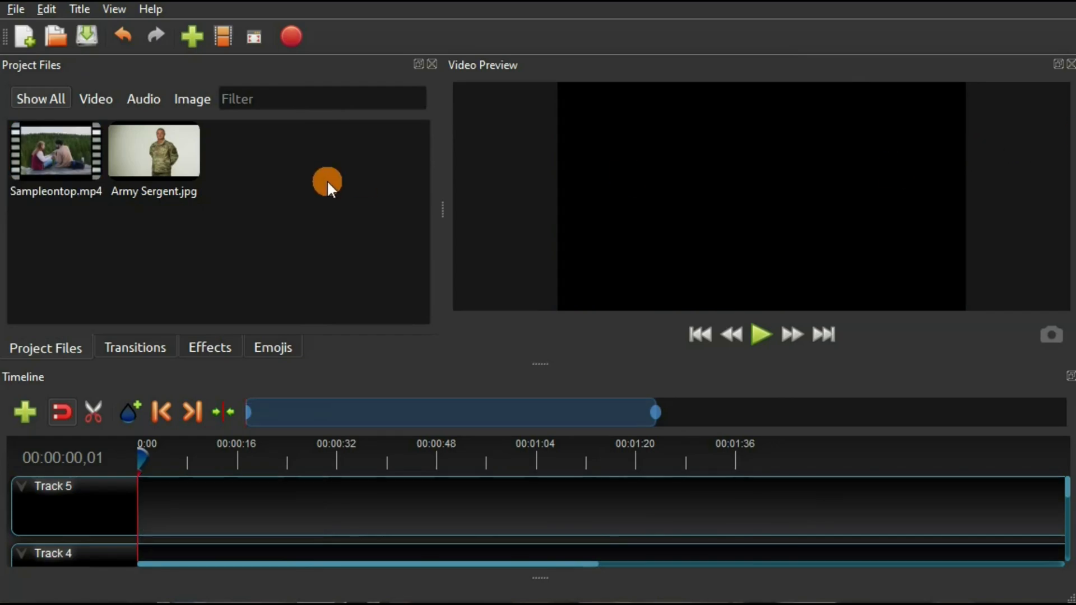
mouse_move(98, 235)
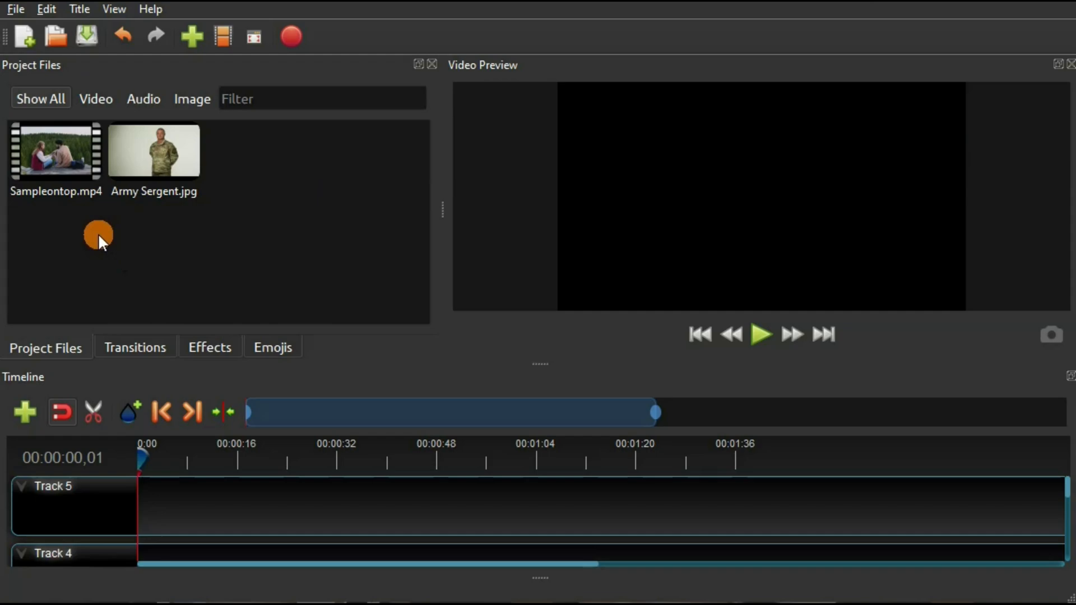
mouse_move(206, 278)
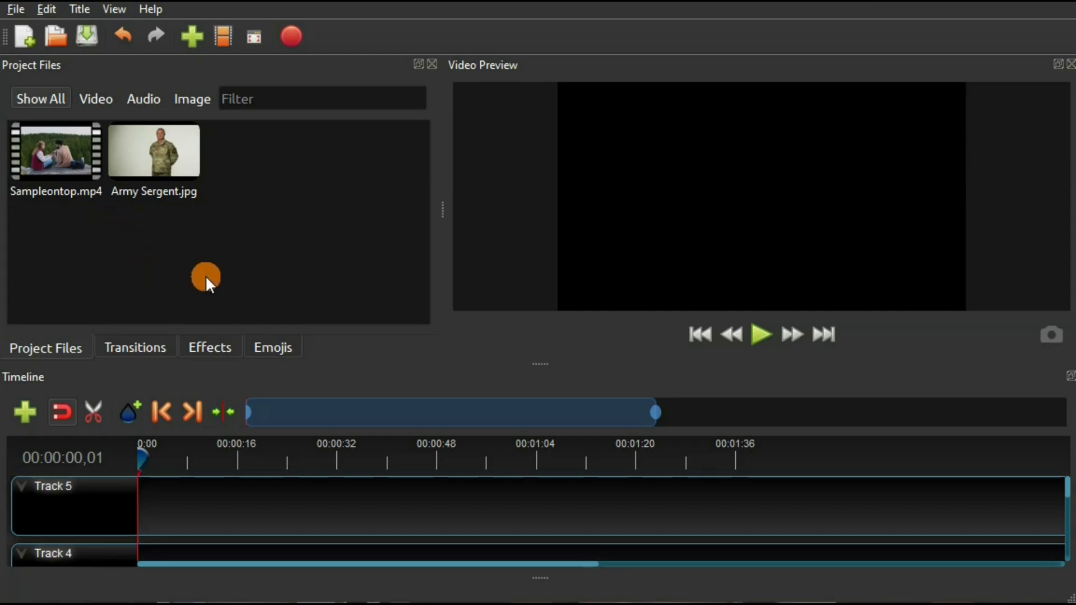
left_click(134, 348)
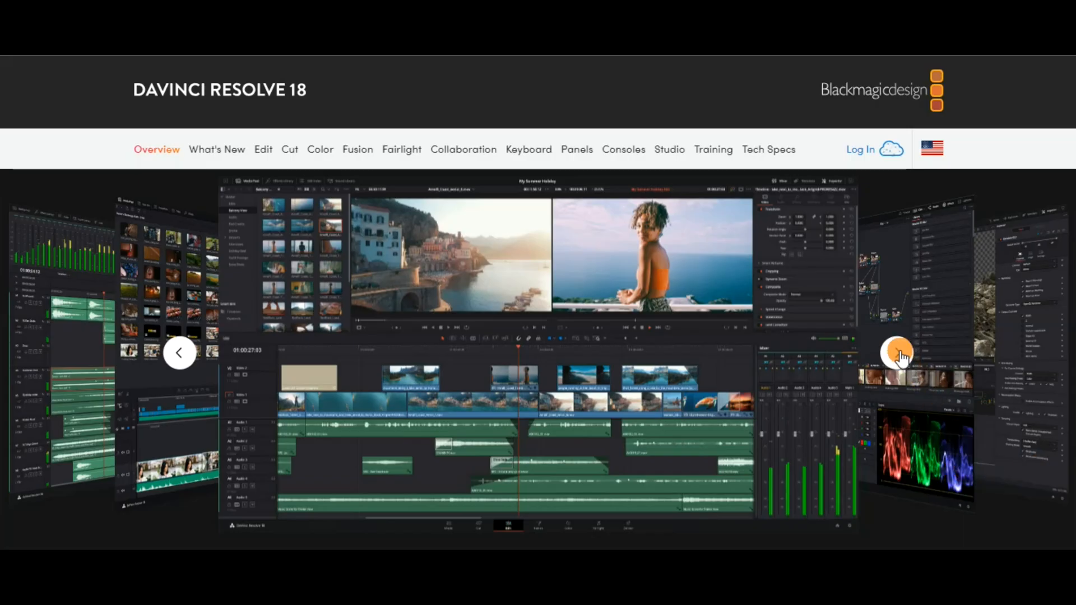
Step: Advance the DaVinci Resolve 18 overview carousel through three product screenshots
left_click(894, 354)
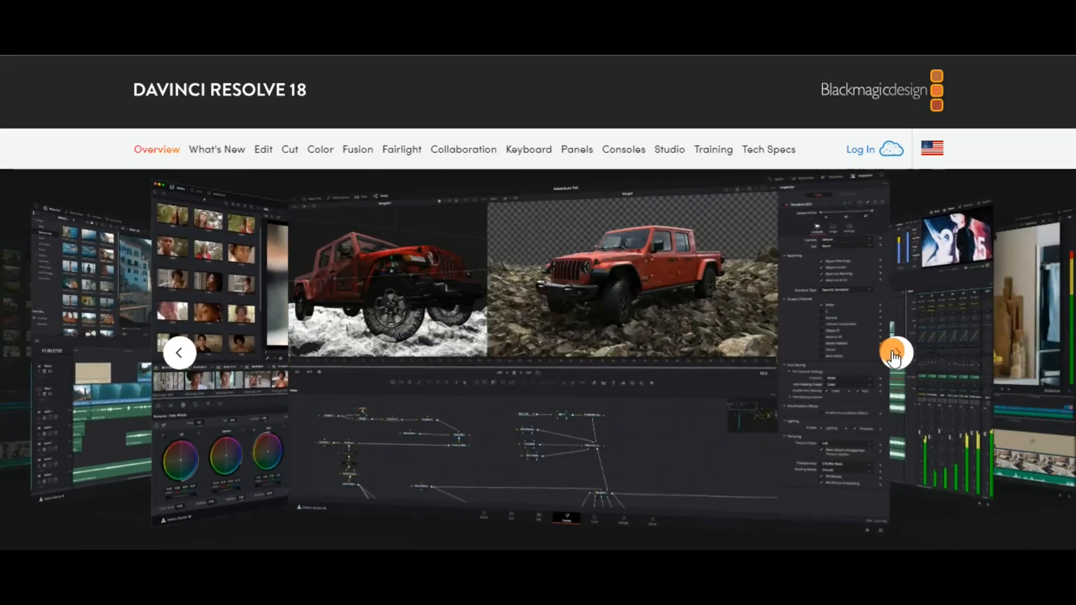
left_click(894, 353)
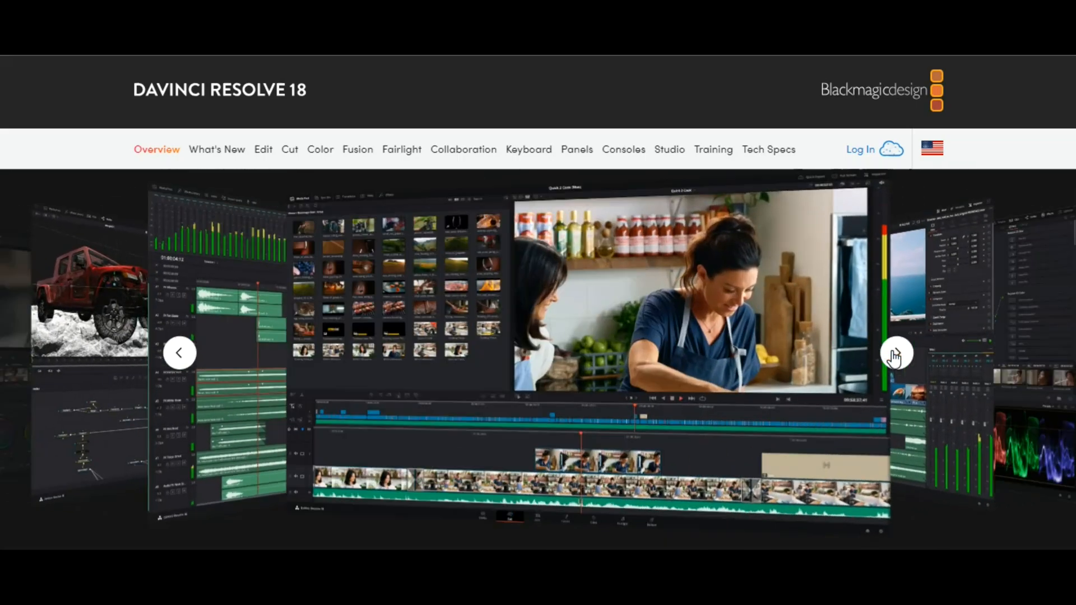
left_click(895, 354)
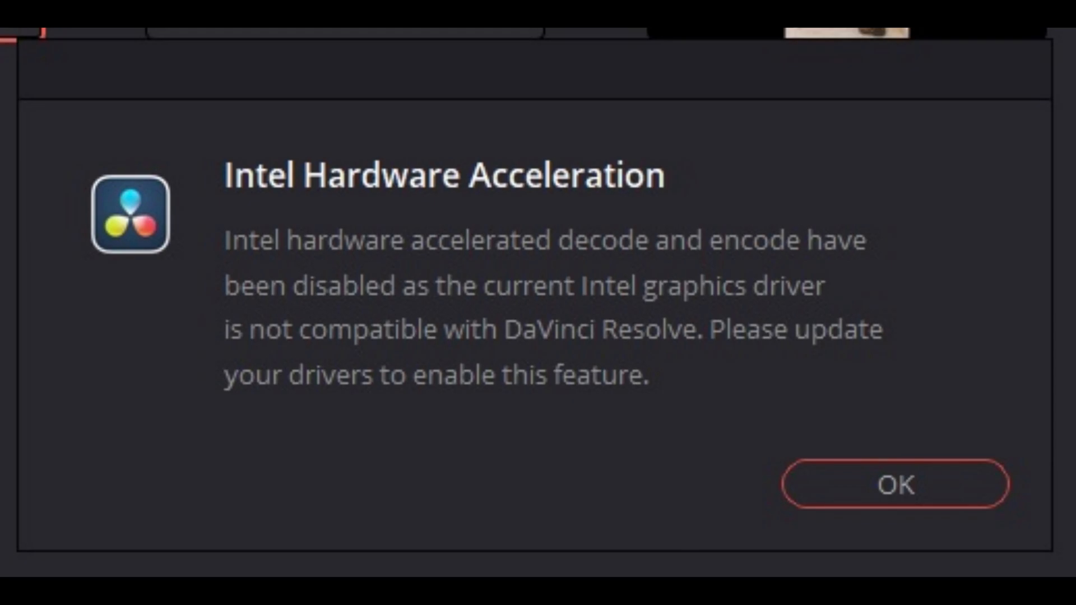
Step: Dismiss the Intel hardware acceleration warning and go to Help > DaVinci Resolve Training
left_click(895, 496)
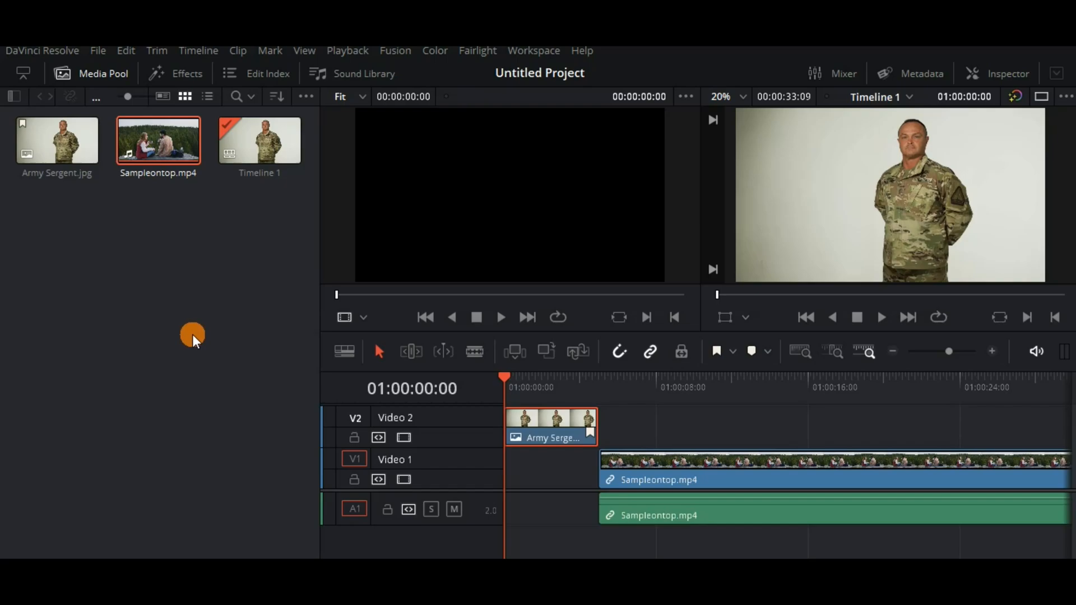
mouse_move(848, 416)
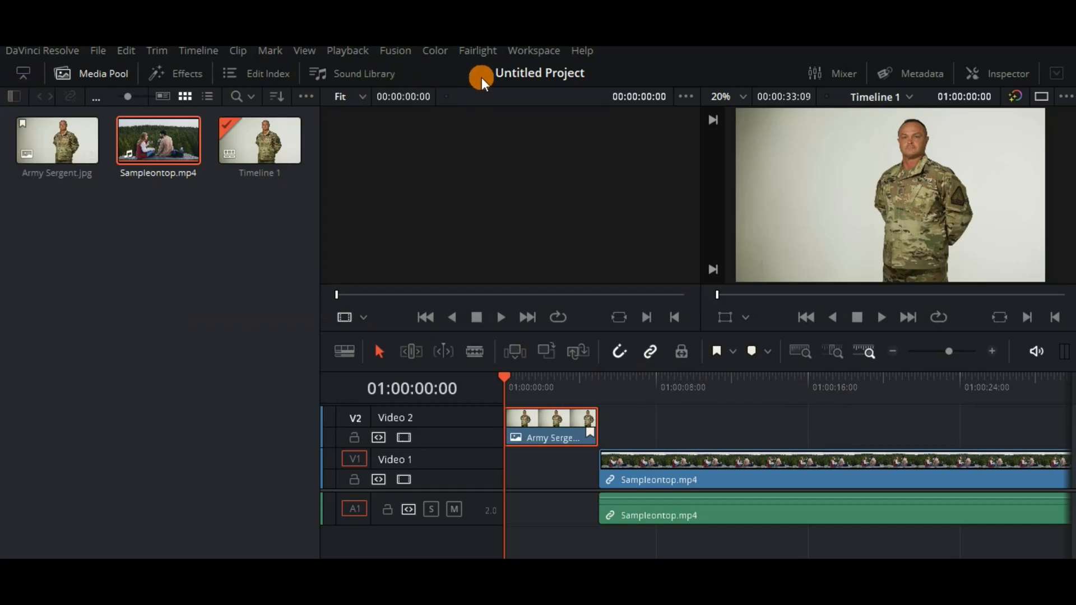
mouse_move(1020, 449)
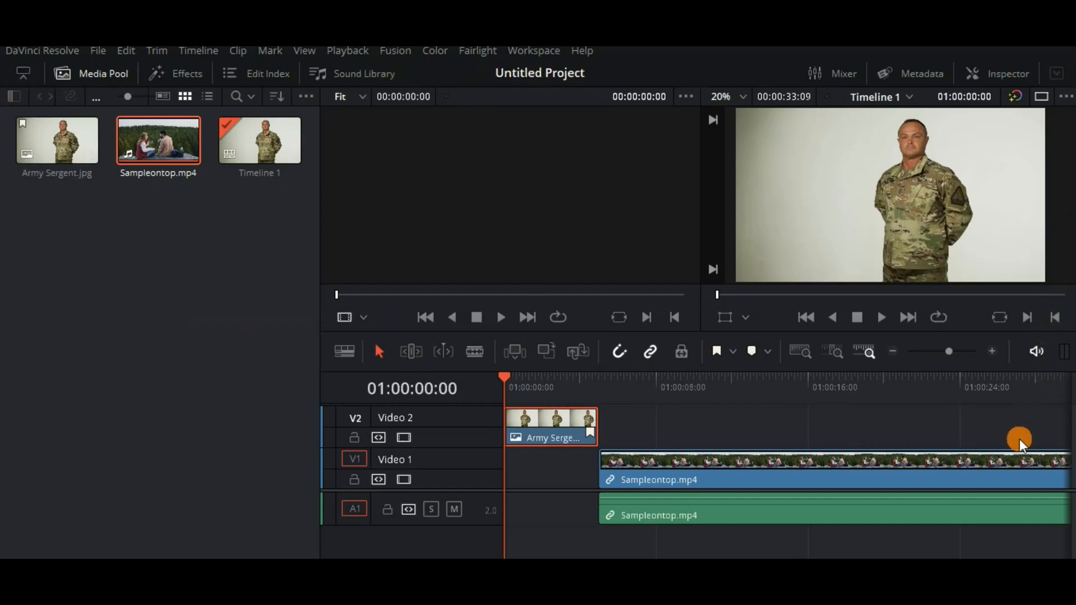
mouse_move(869, 486)
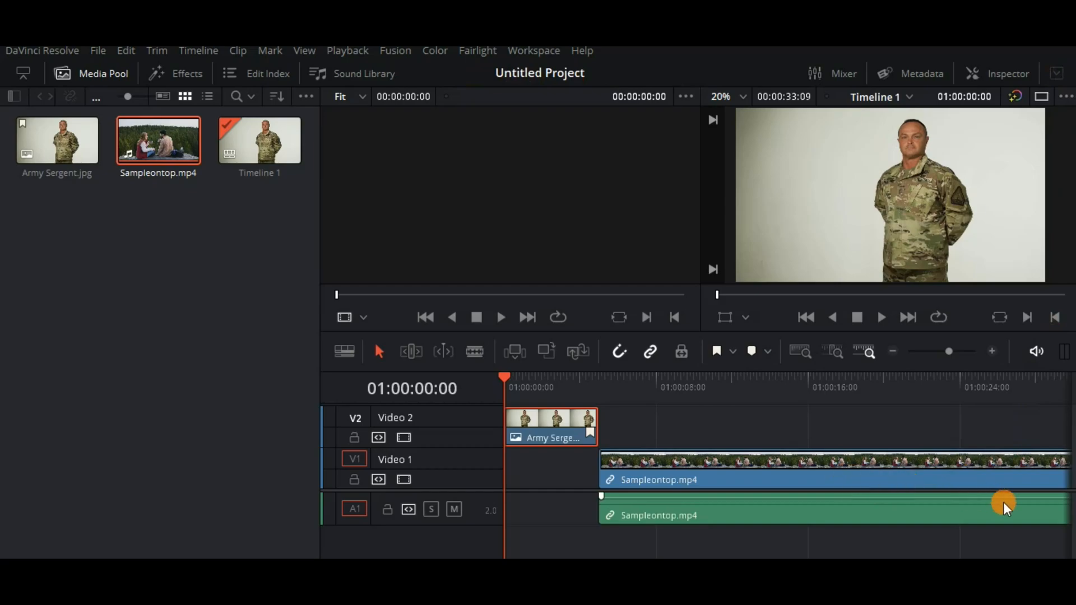
left_click(581, 50)
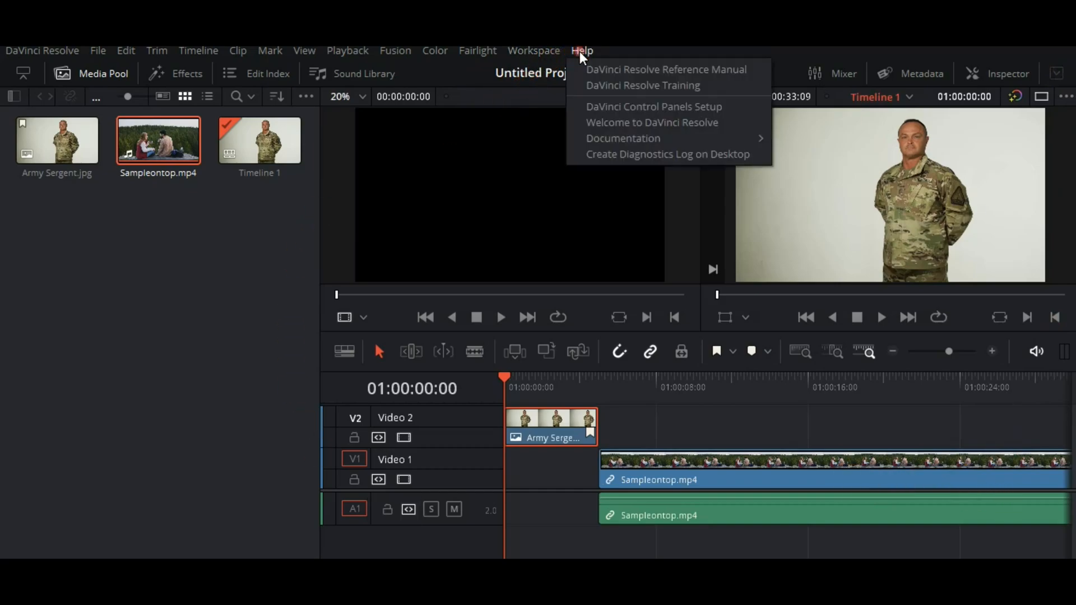
left_click(642, 86)
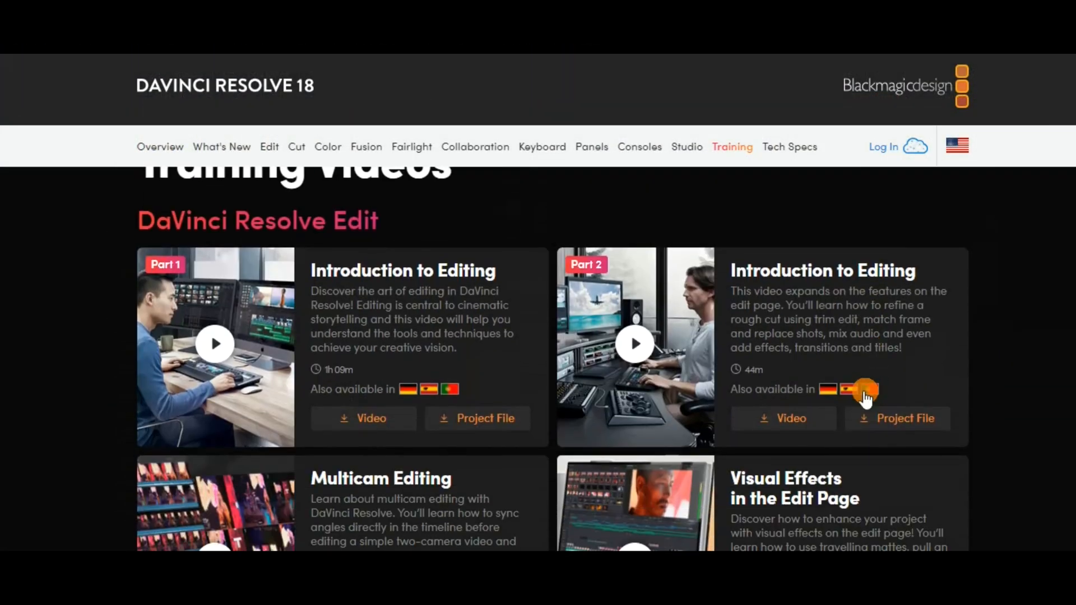
Step: Browse the training videos down to Training Books, then return to the DaVinci Resolve 18 Overview
scroll("down", 3)
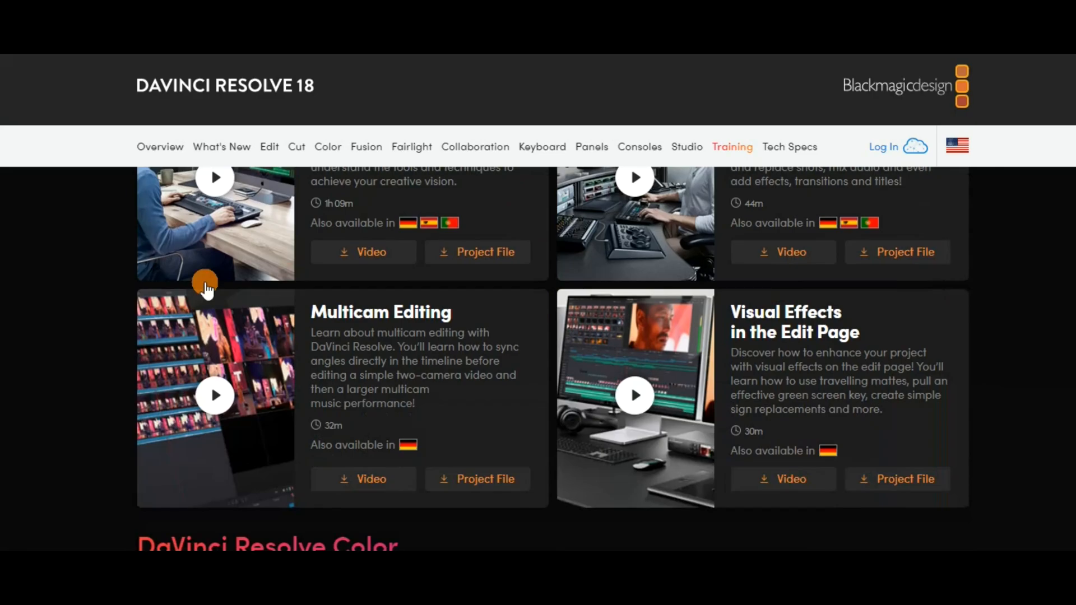
scroll("down", 3)
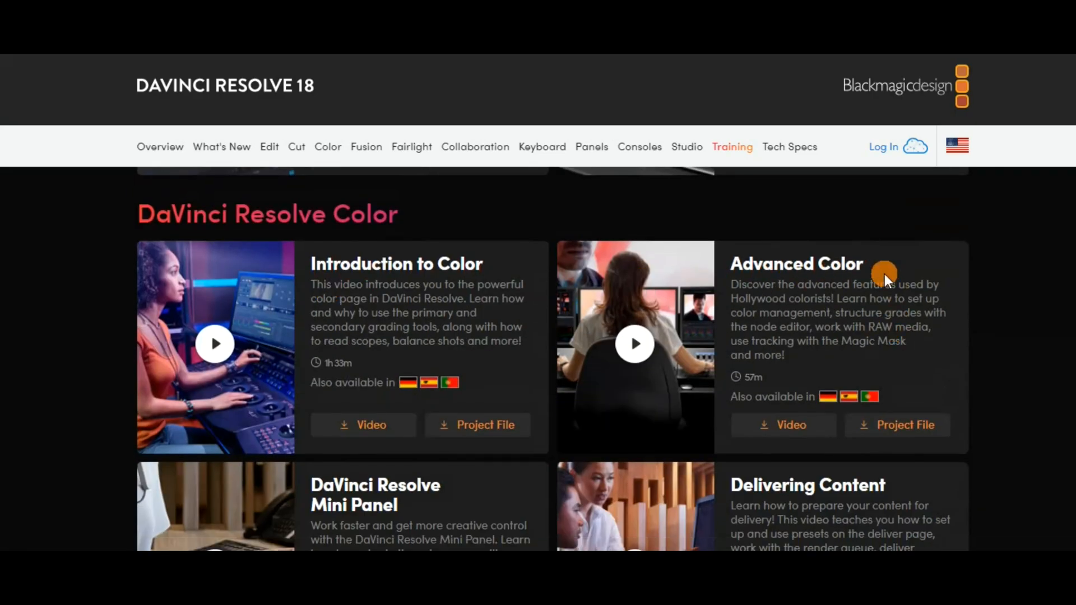
scroll("down", 3)
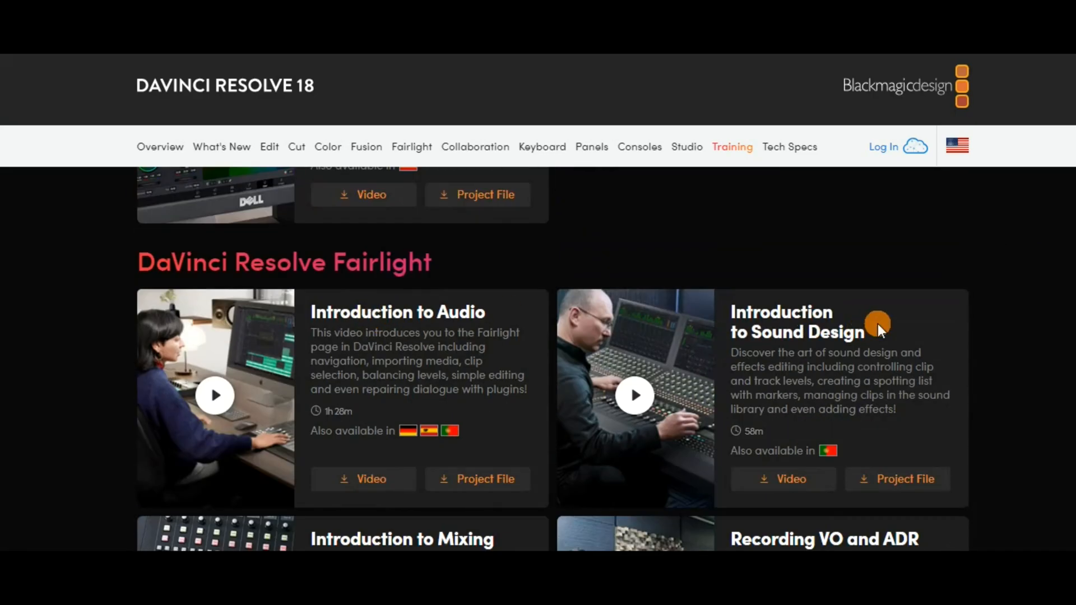
scroll("down", 3)
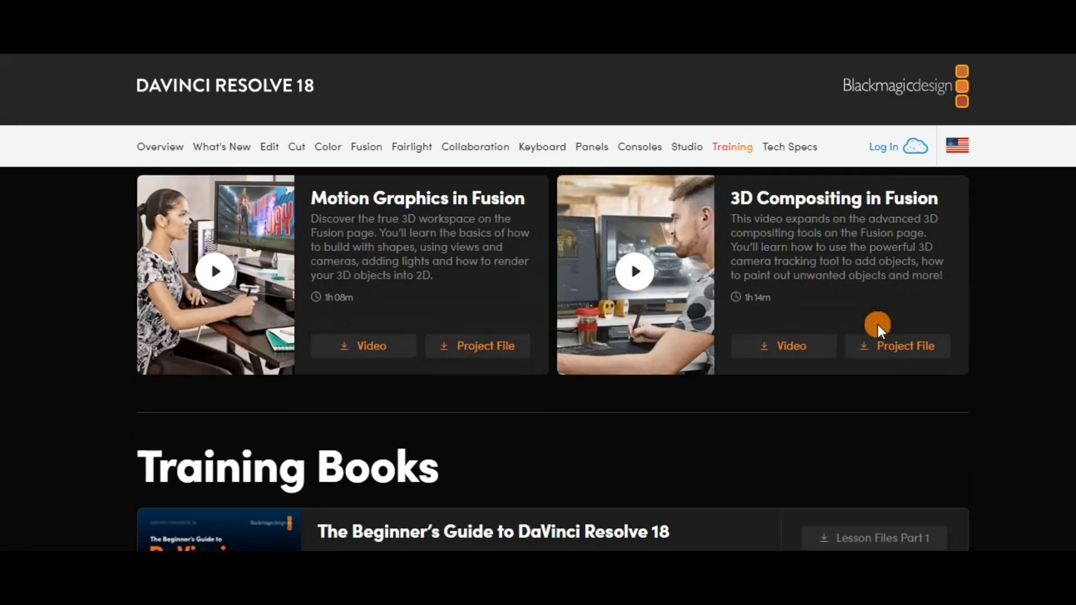
scroll("down", 3)
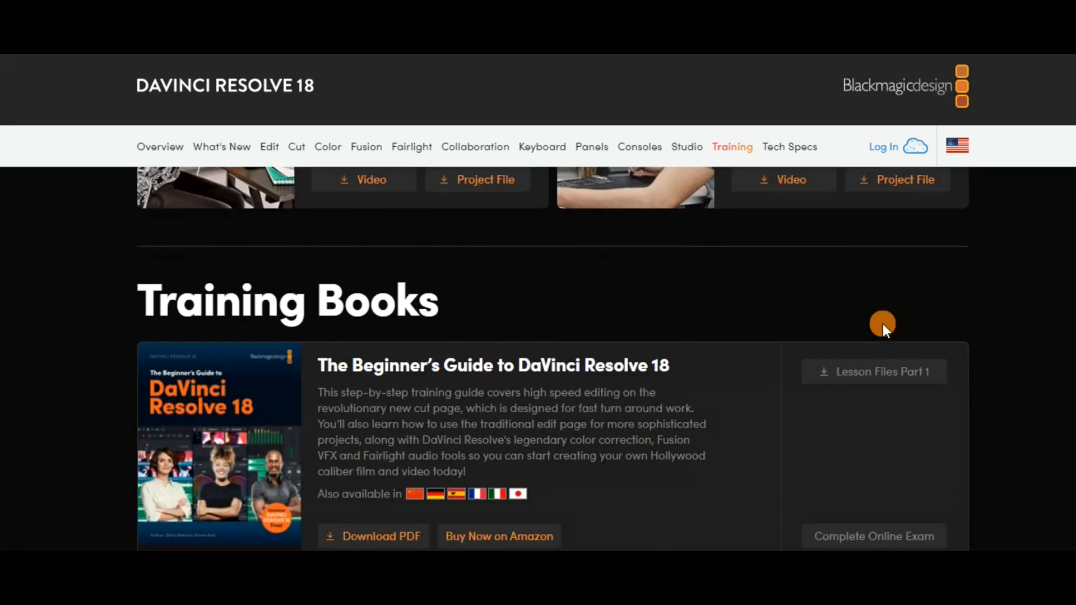
scroll("down", 3)
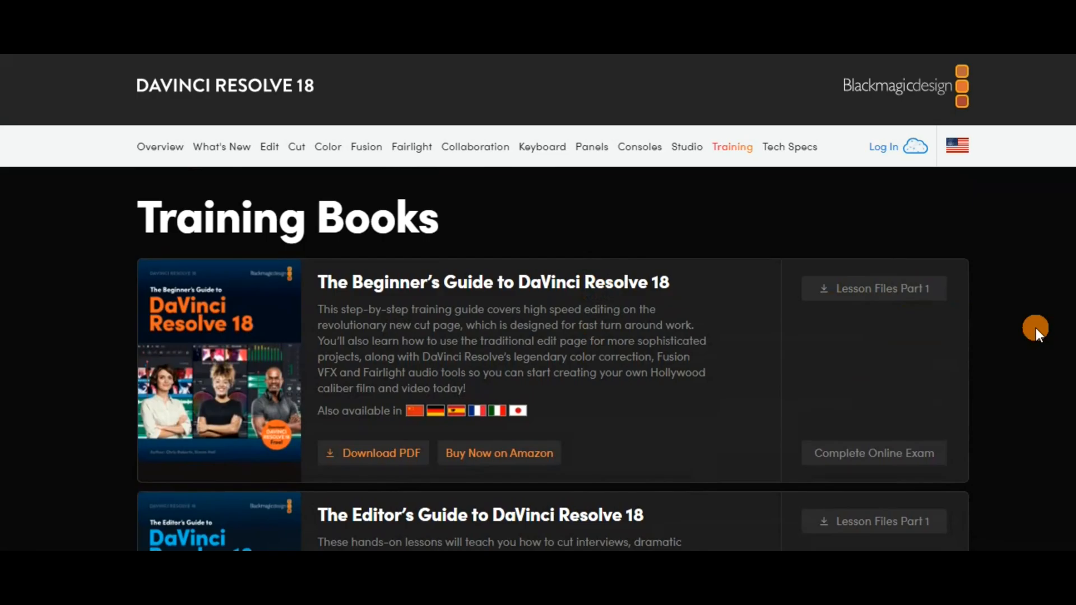
left_click(159, 146)
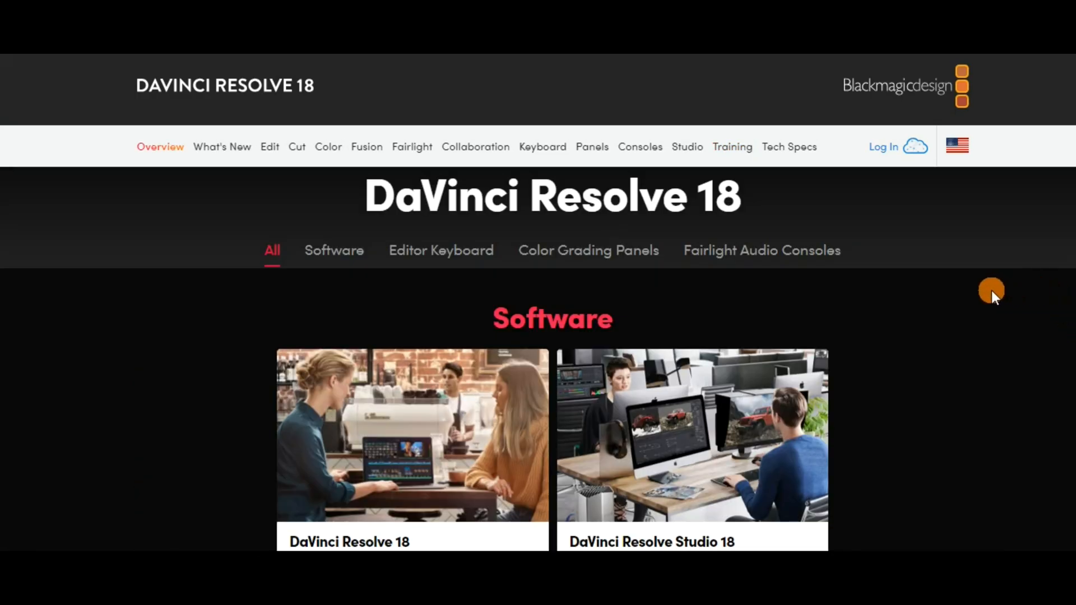
scroll("down", 3)
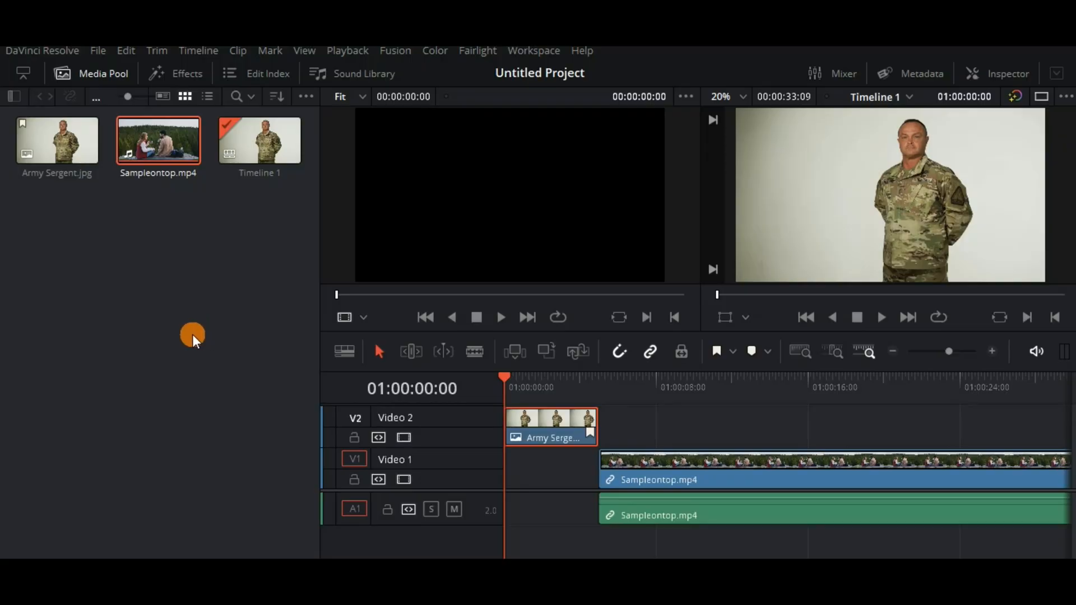
mouse_move(292, 310)
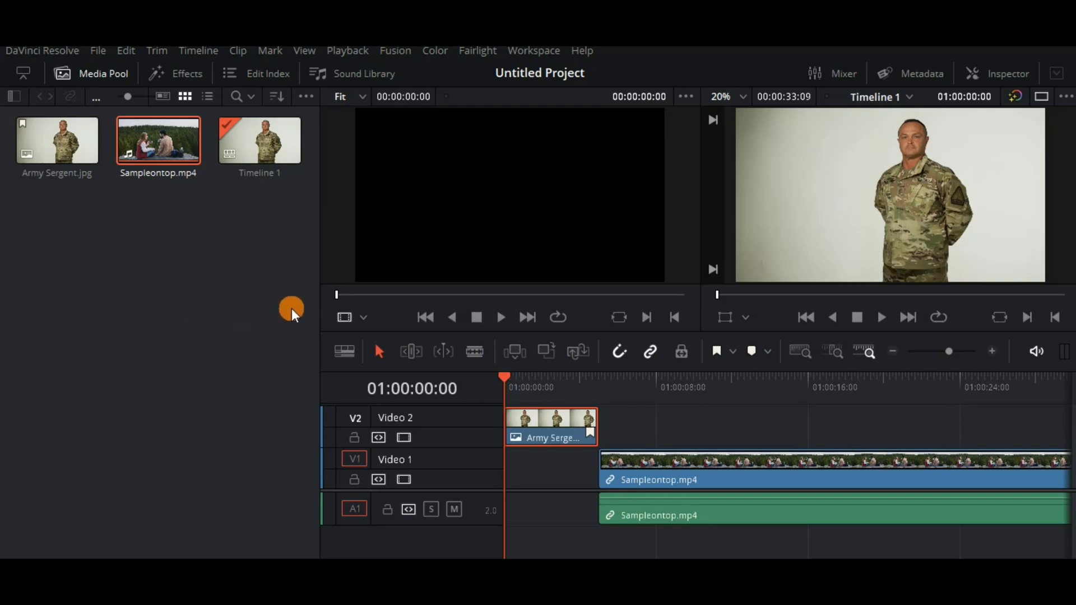
mouse_move(37, 207)
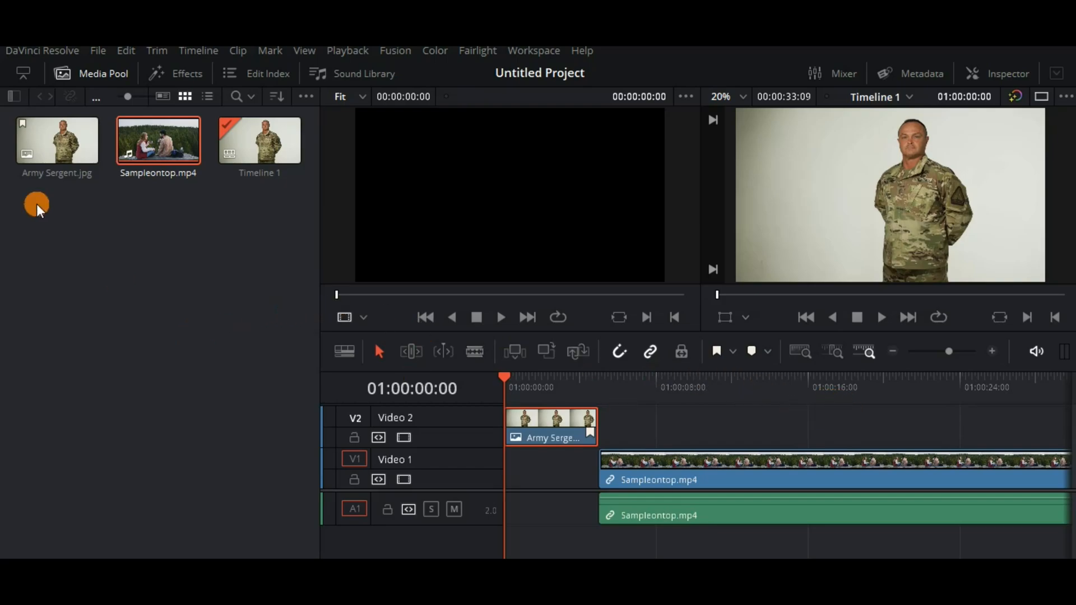